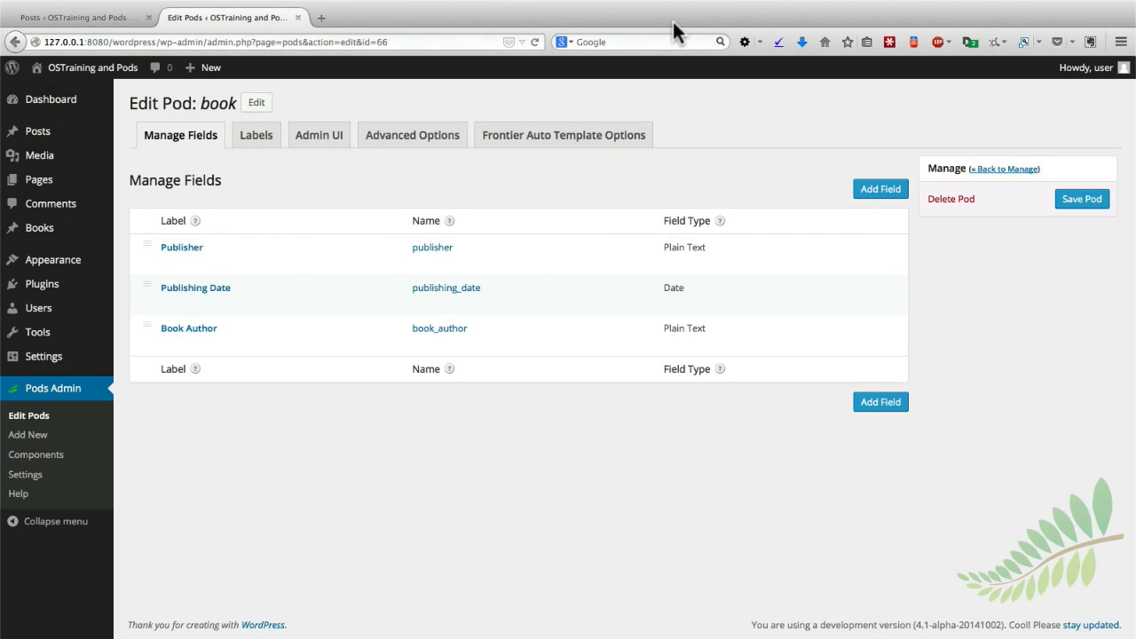
pyautogui.moveTo(36, 454)
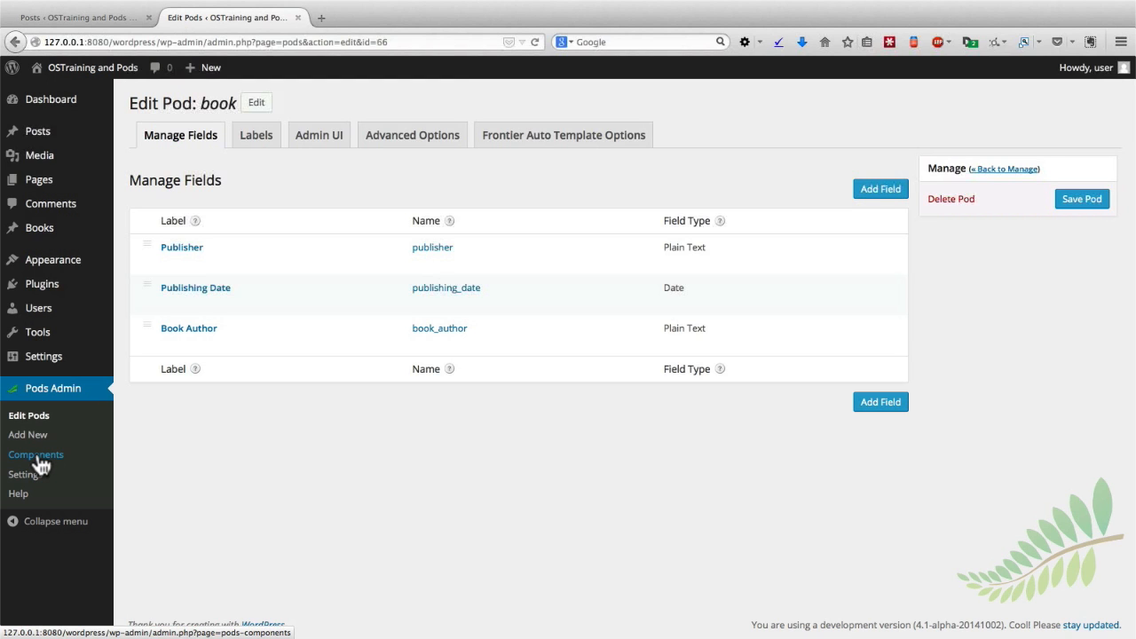
# Step: Enable the Templates component from the Pods Admin Components list
pyautogui.click(36, 454)
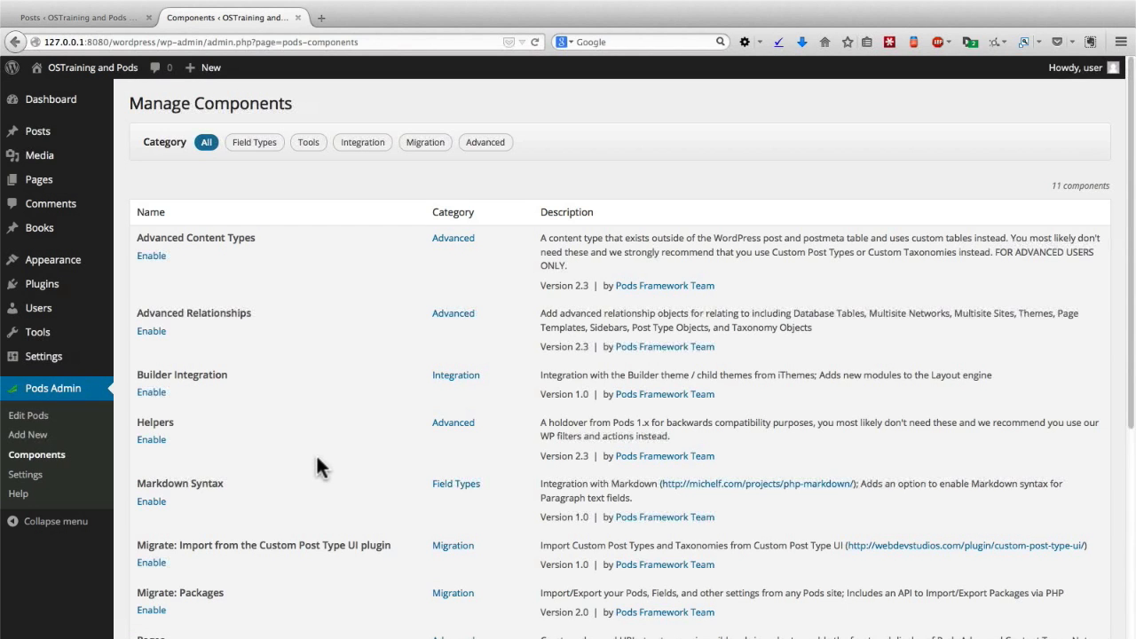
pyautogui.scroll(-3)
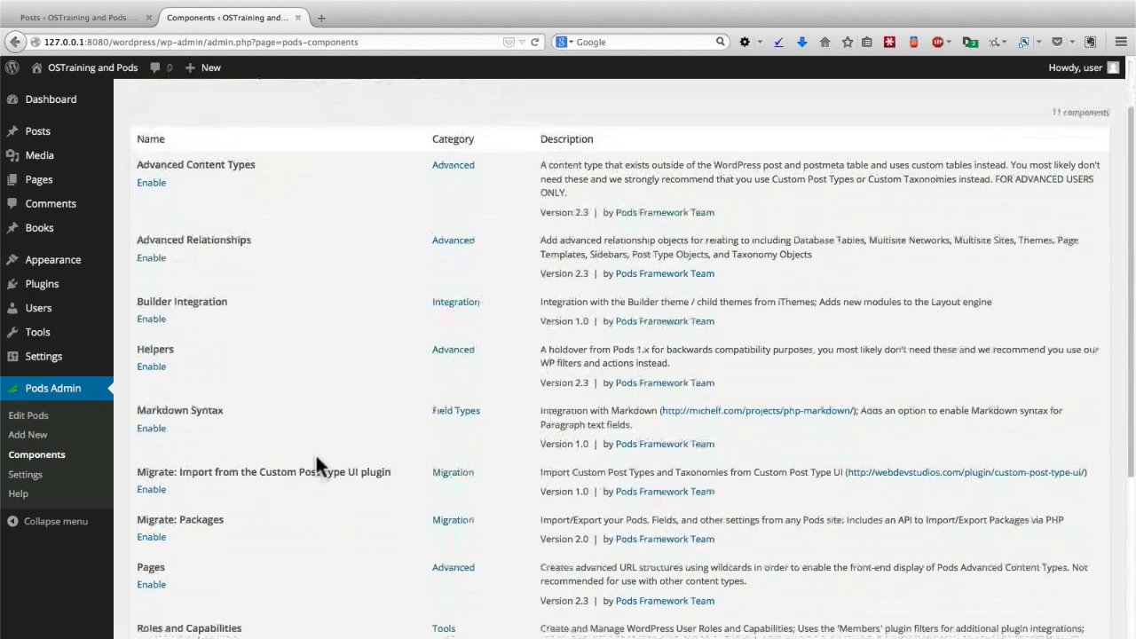
pyautogui.scroll(-3)
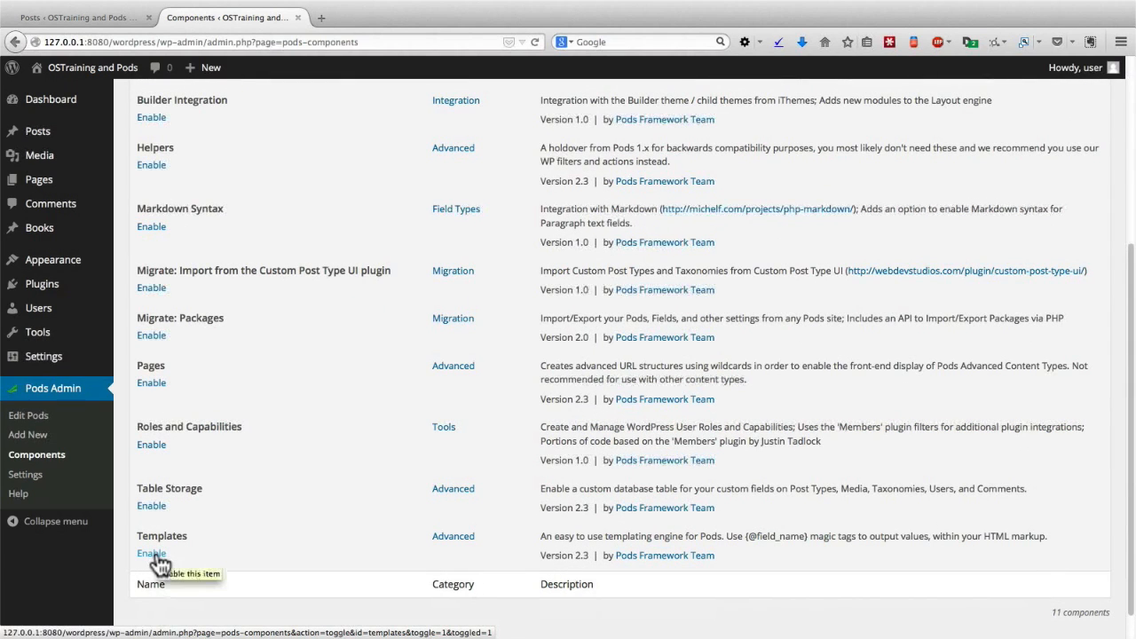
pyautogui.click(151, 553)
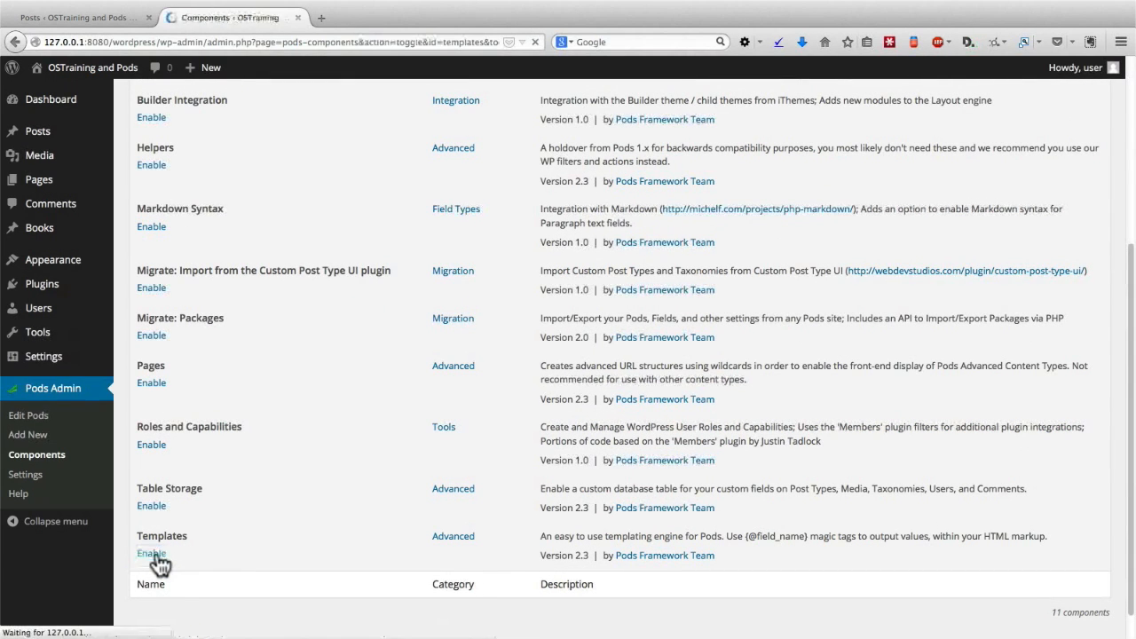
pyautogui.click(151, 553)
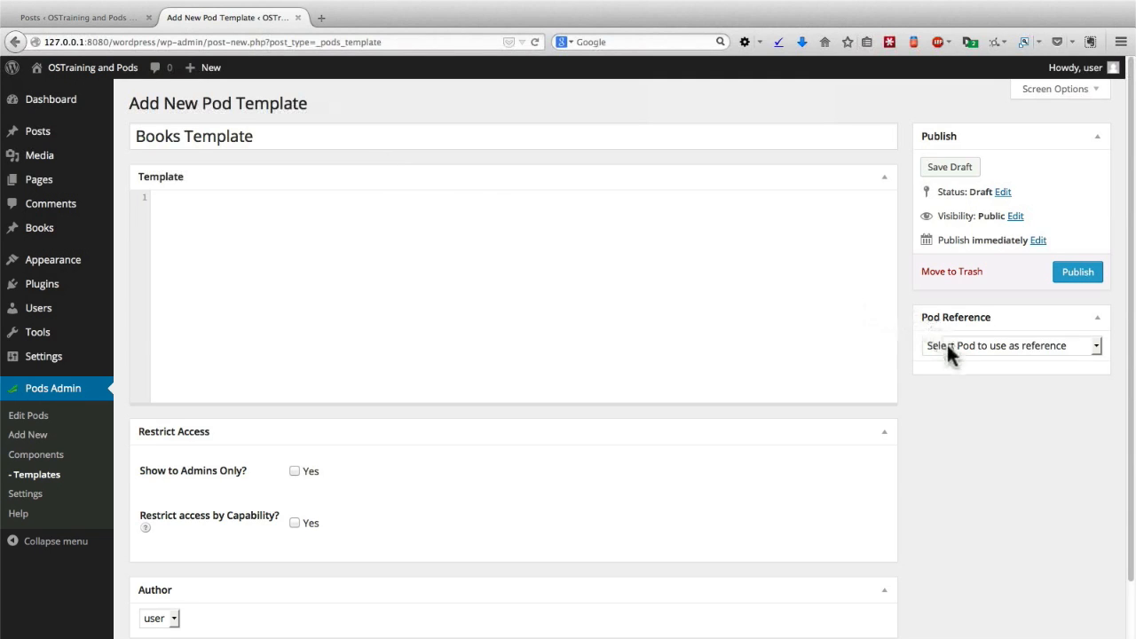
# Step: Choose Books as the template's Pod Reference and browse its field list
pyautogui.click(1011, 345)
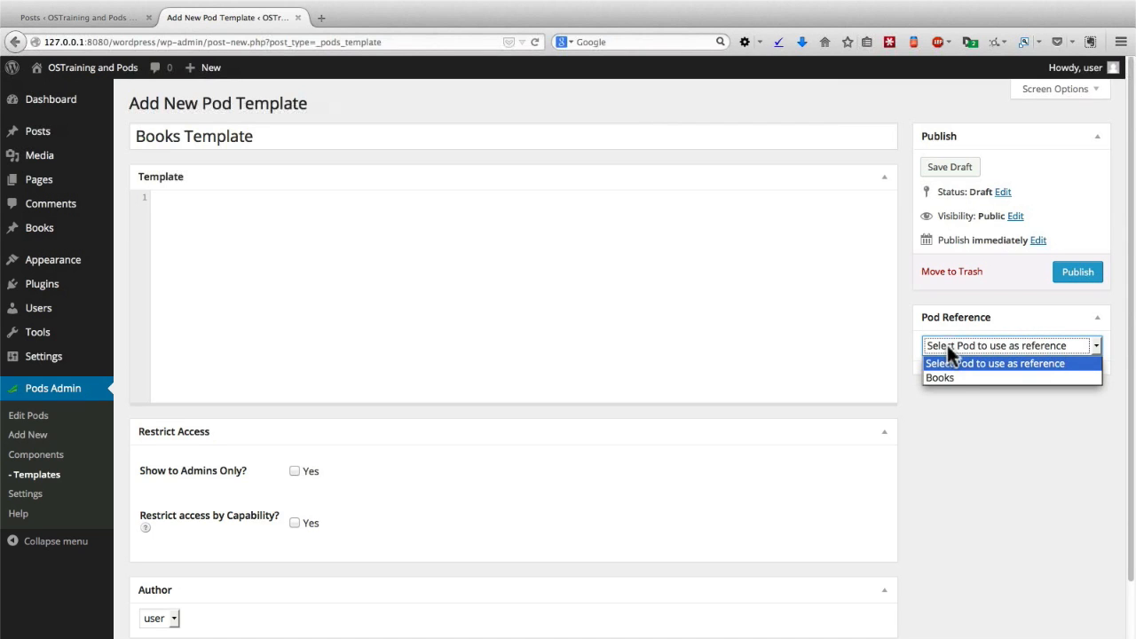
pyautogui.moveTo(940, 377)
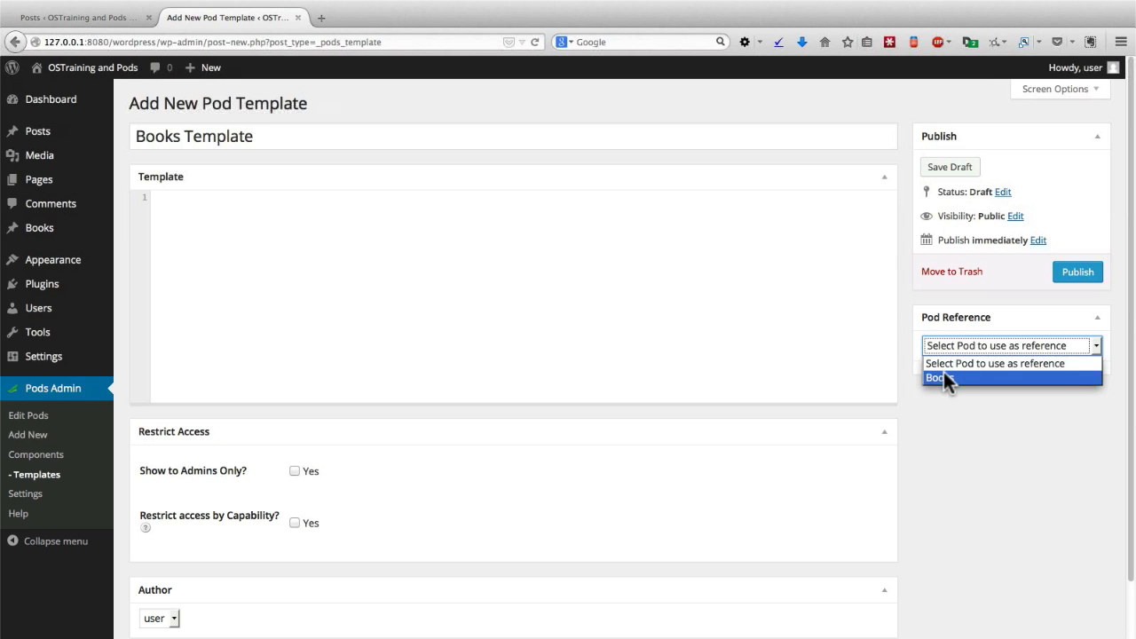
pyautogui.click(935, 378)
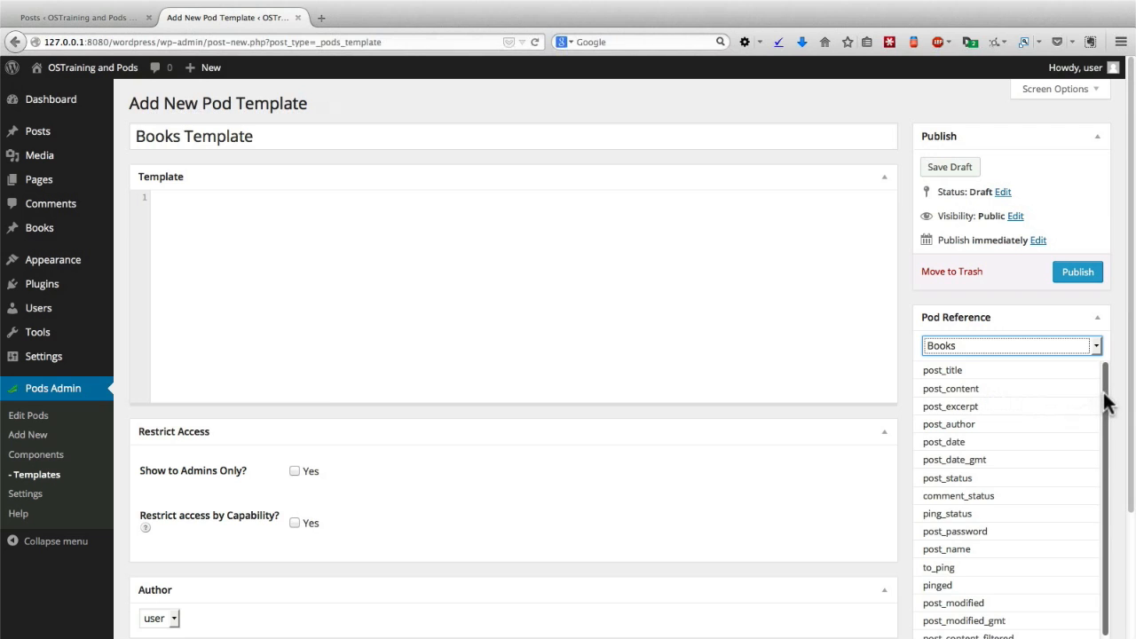
pyautogui.scroll(-3)
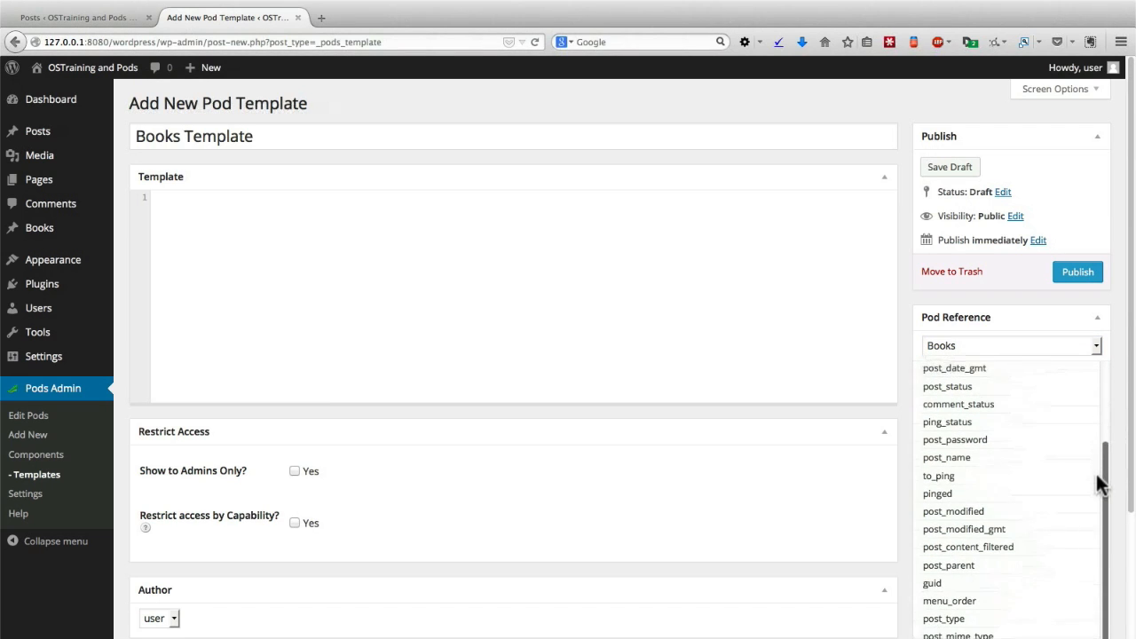
pyautogui.scroll(-3)
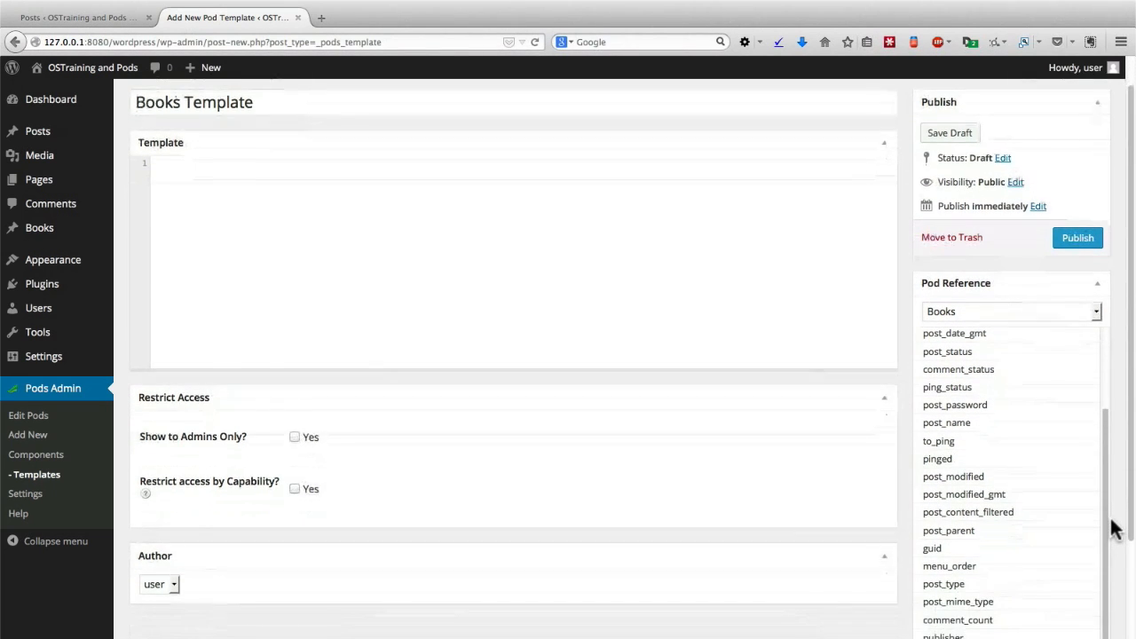
pyautogui.scroll(-3)
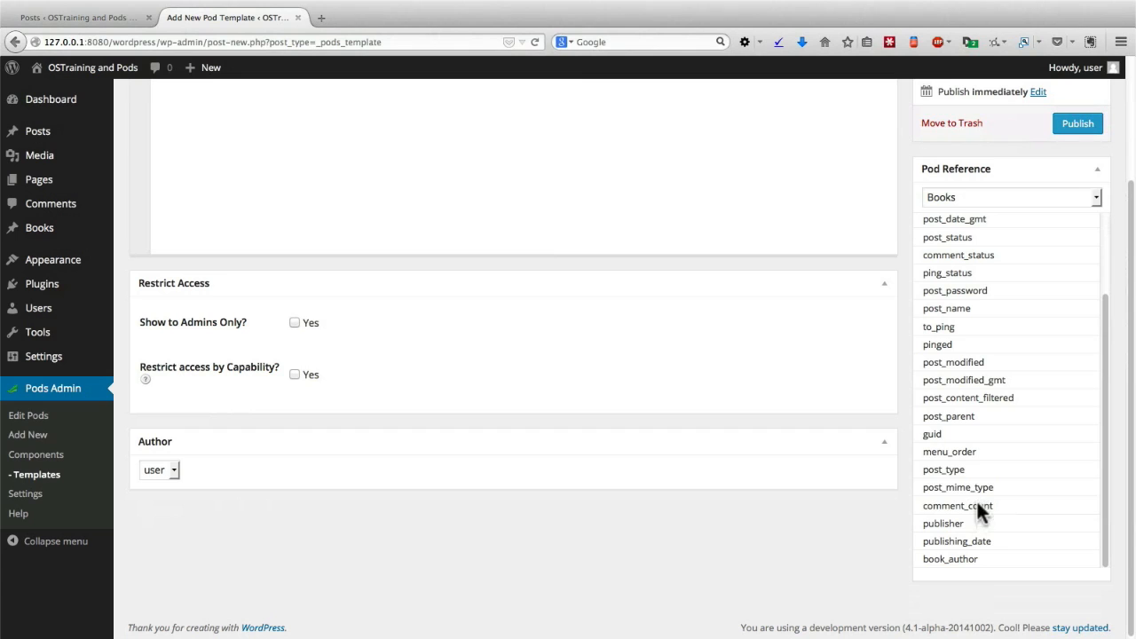
pyautogui.moveTo(975, 529)
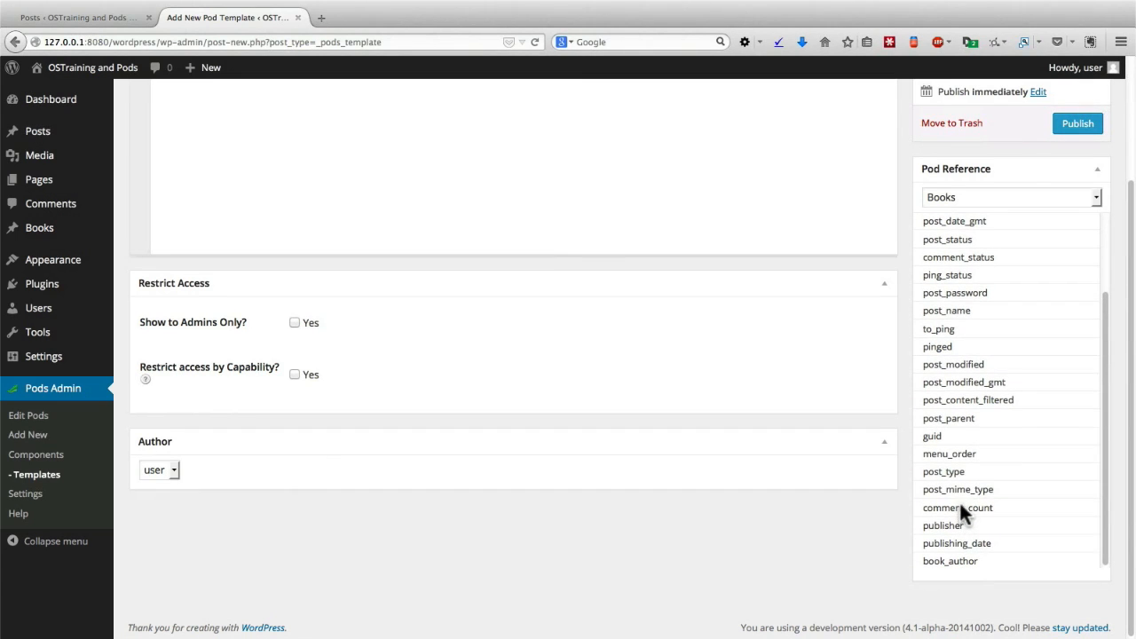
pyautogui.scroll(3)
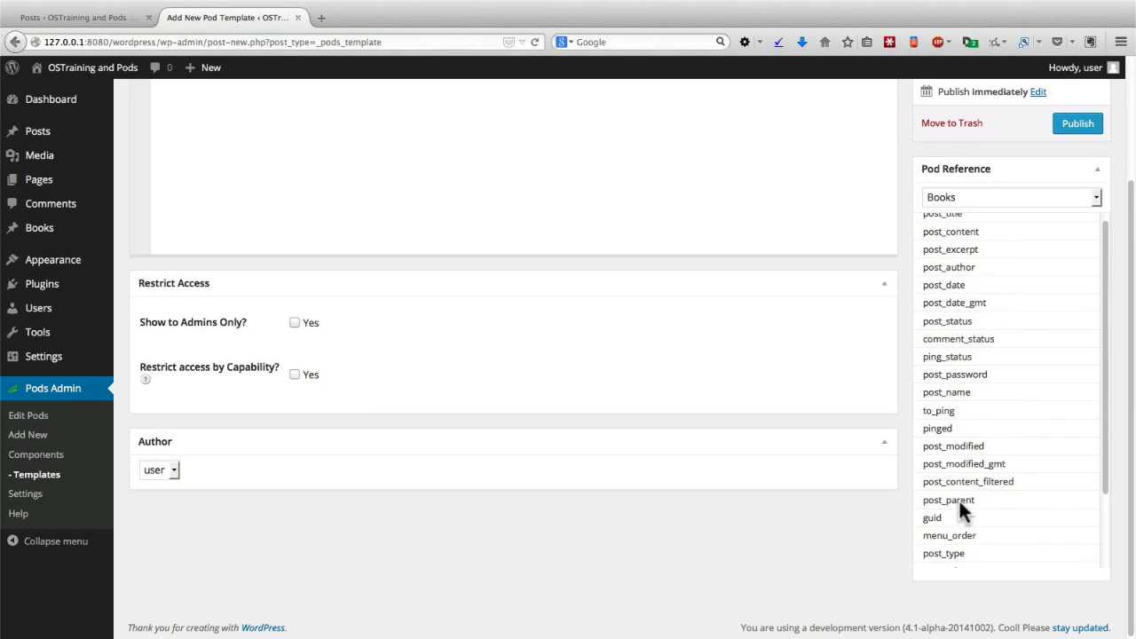
pyautogui.scroll(3)
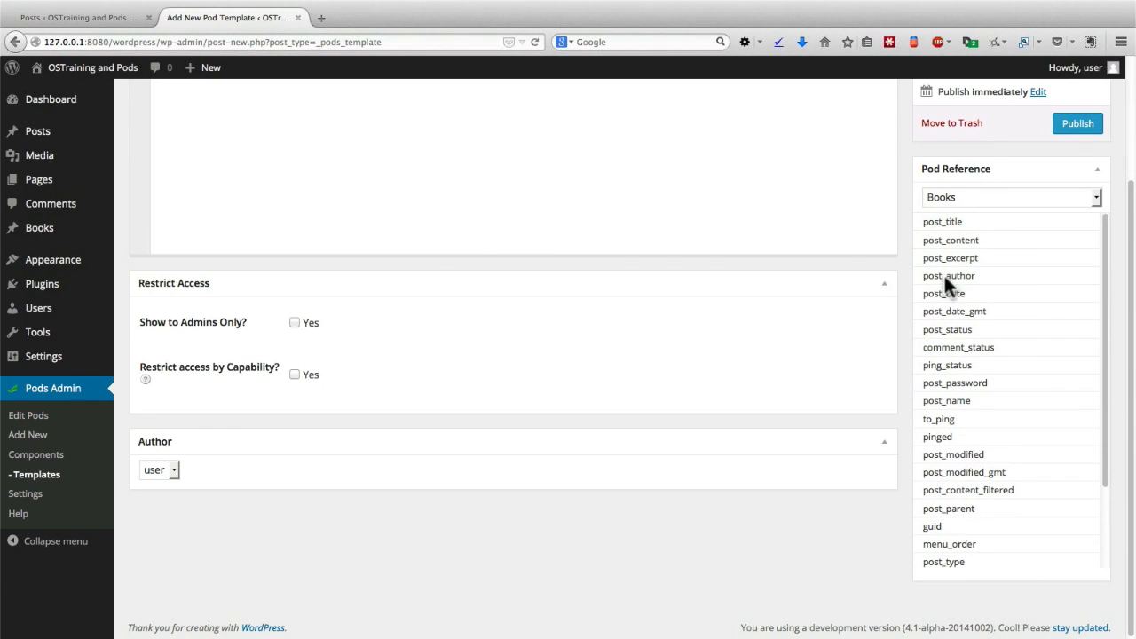
pyautogui.scroll(3)
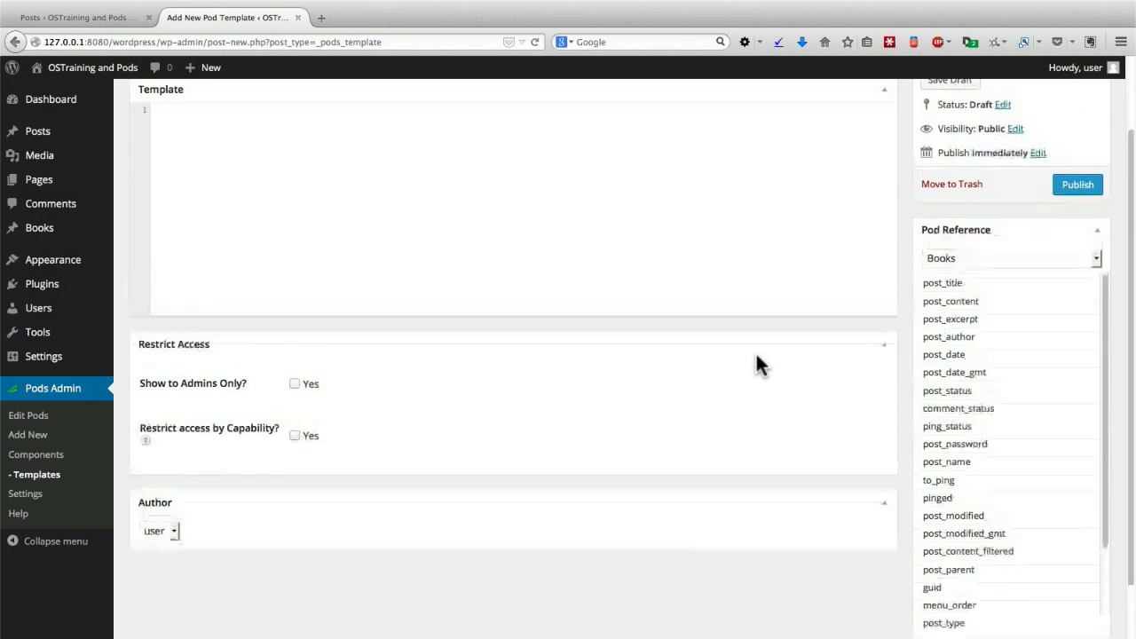
pyautogui.scroll(3)
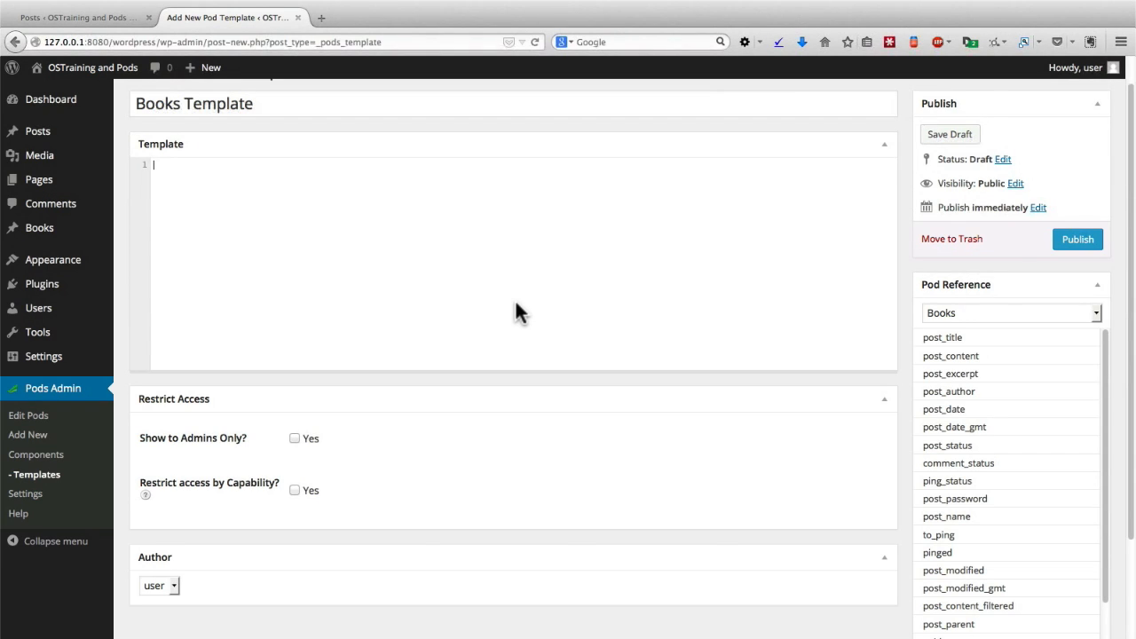
pyautogui.write('{')
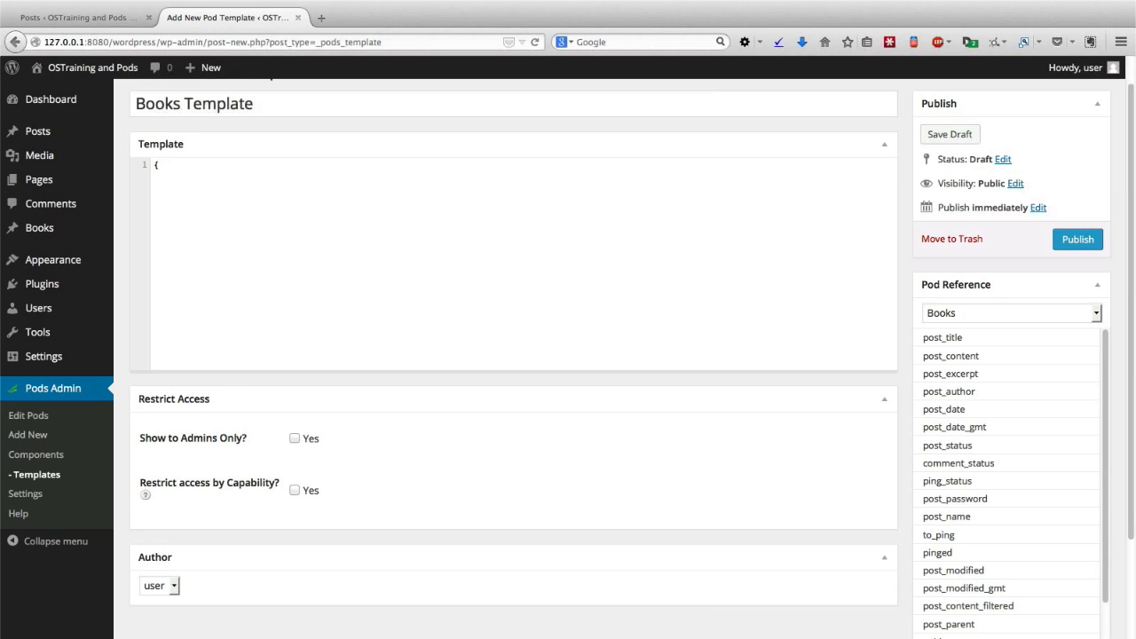
pyautogui.write('@')
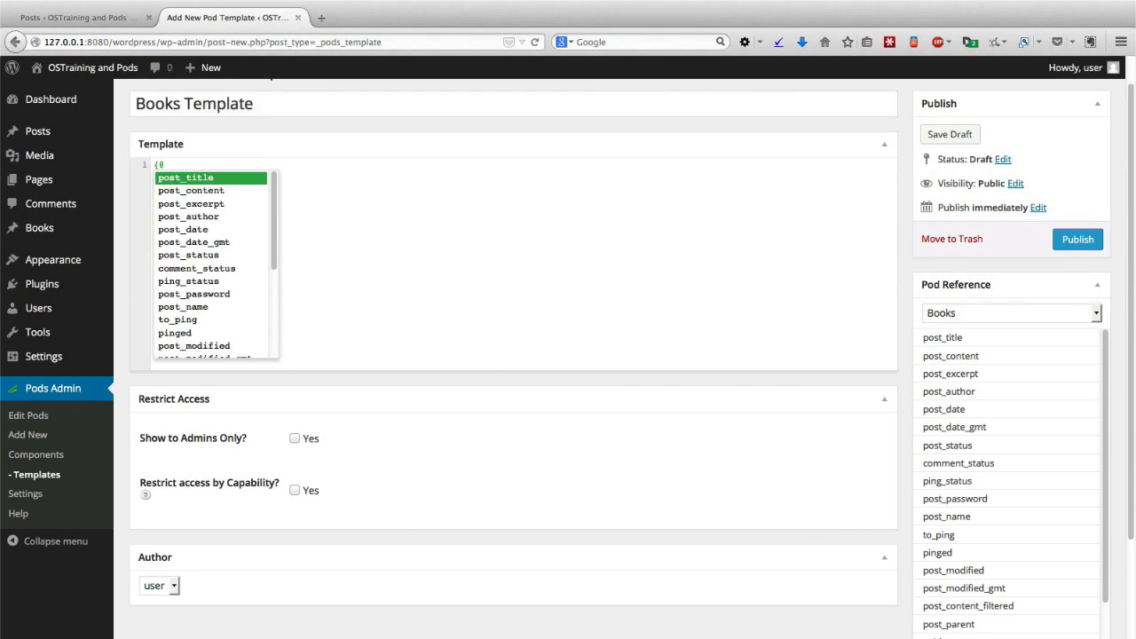
pyautogui.moveTo(275, 253)
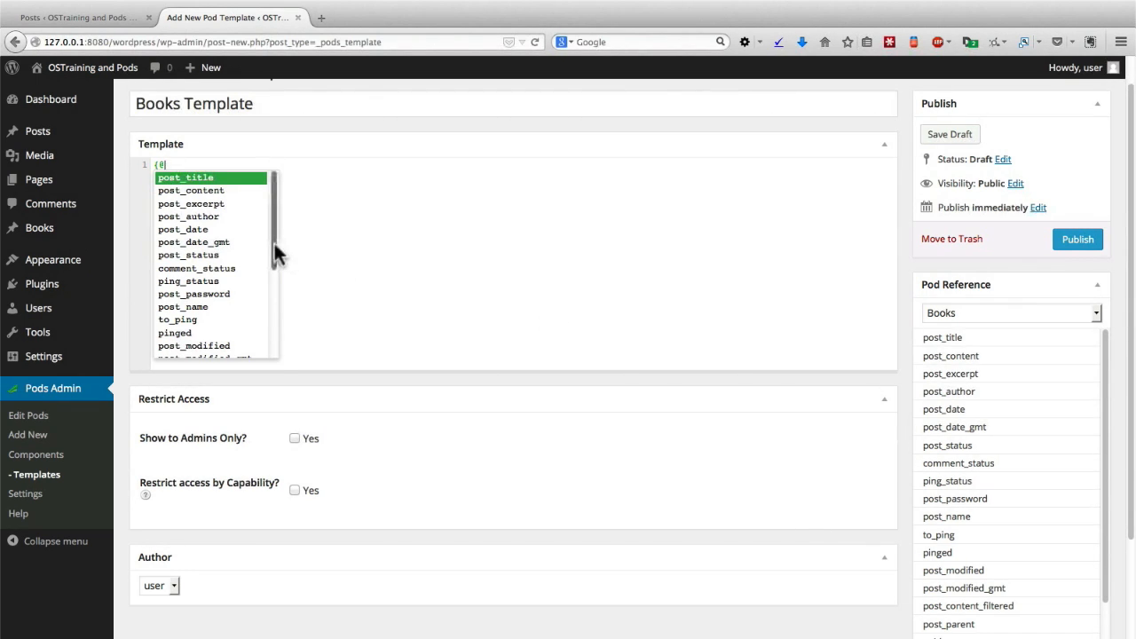
pyautogui.scroll(-3)
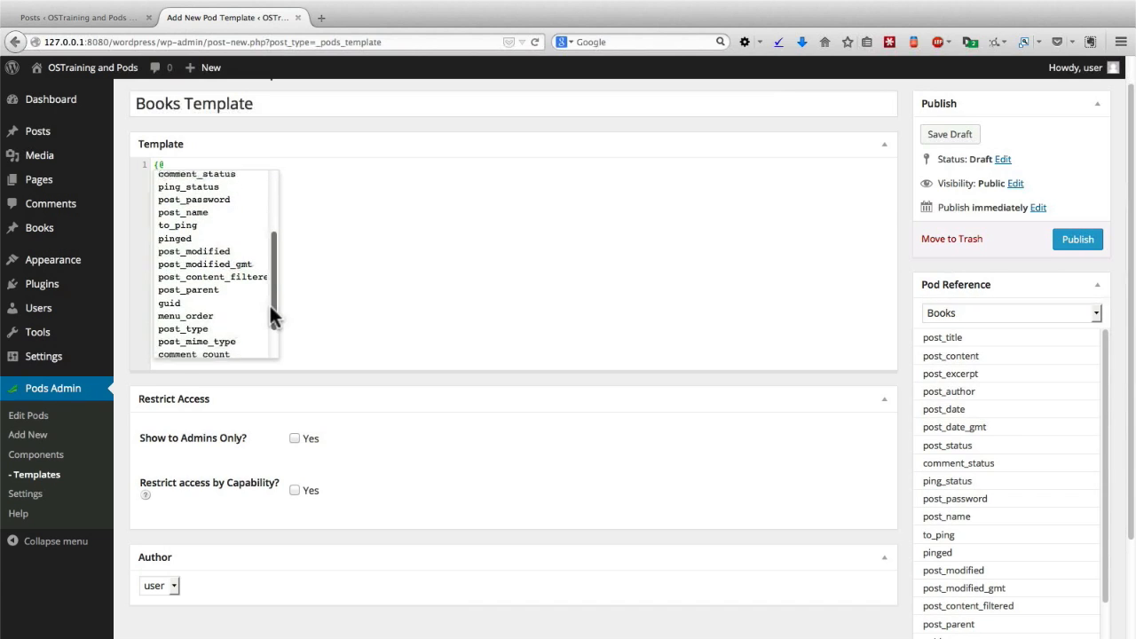
pyautogui.scroll(-3)
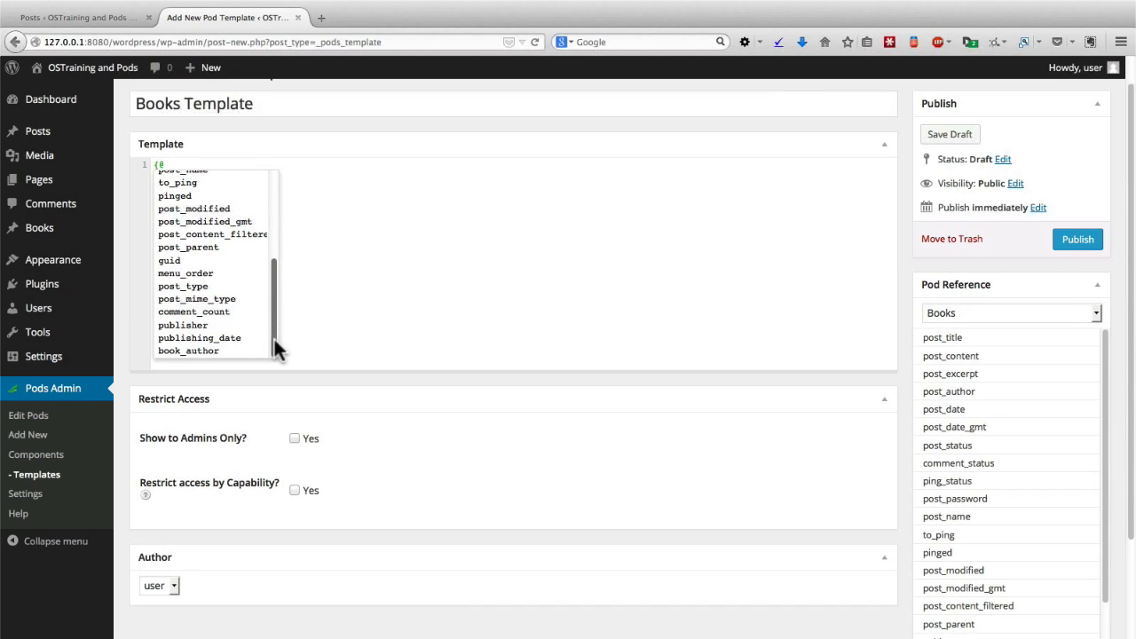
pyautogui.moveTo(193, 340)
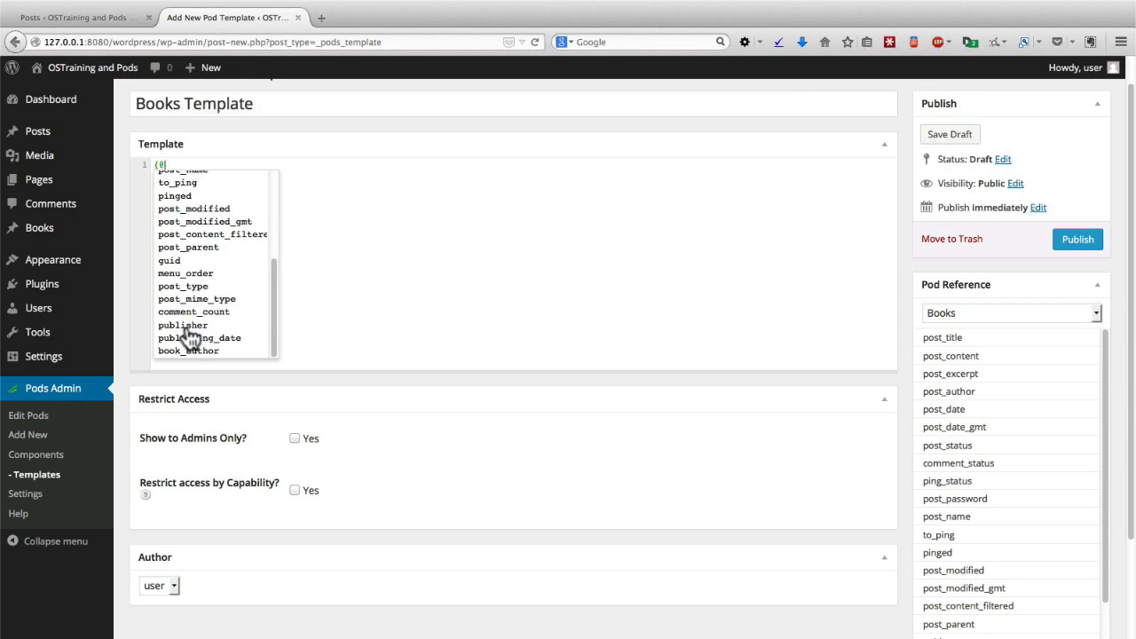
pyautogui.moveTo(182, 325)
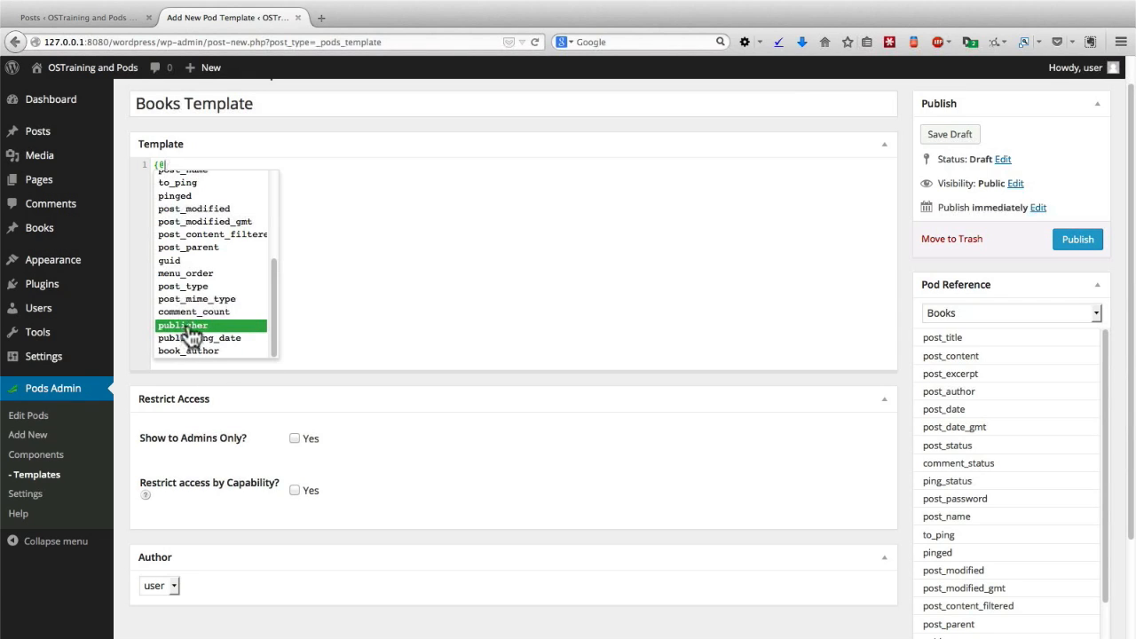
pyautogui.moveTo(229, 300)
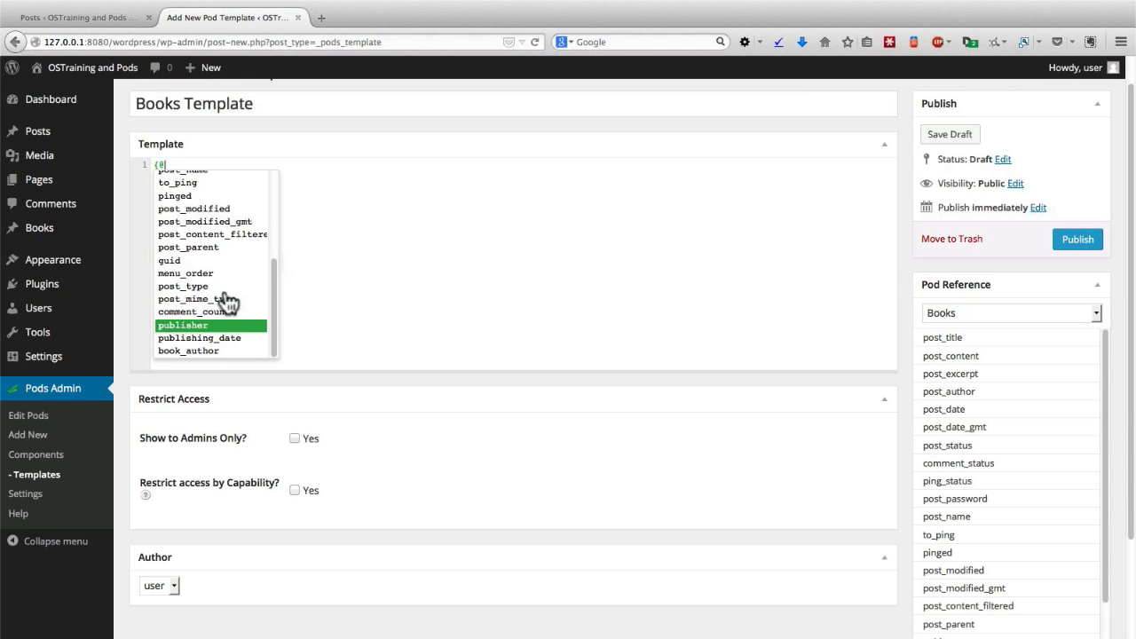
pyautogui.click(183, 324)
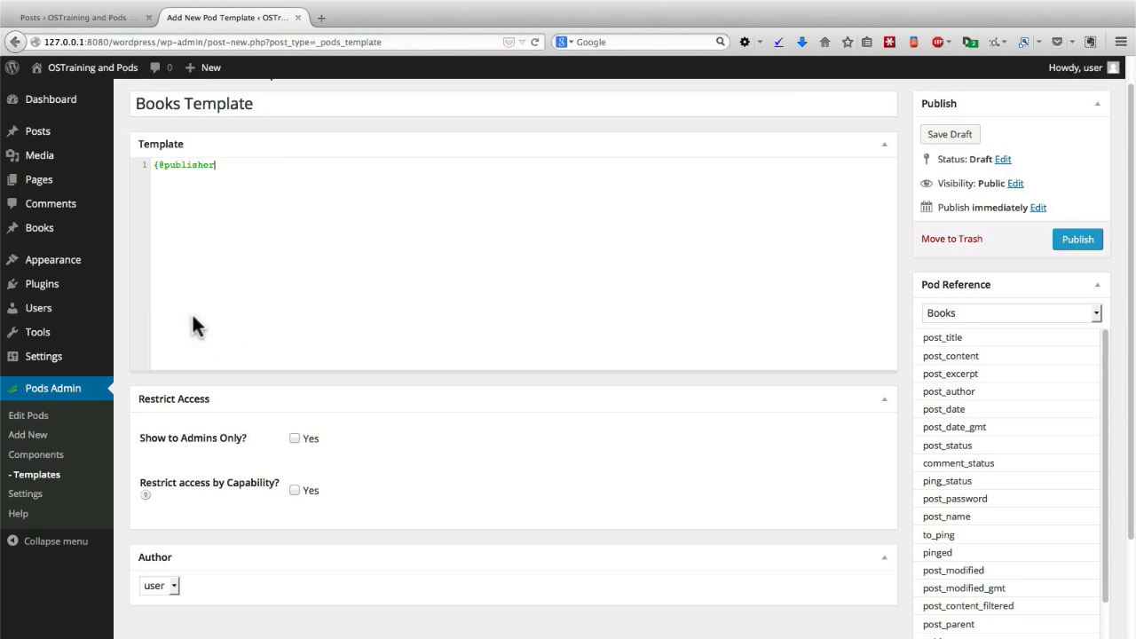
pyautogui.write('}')
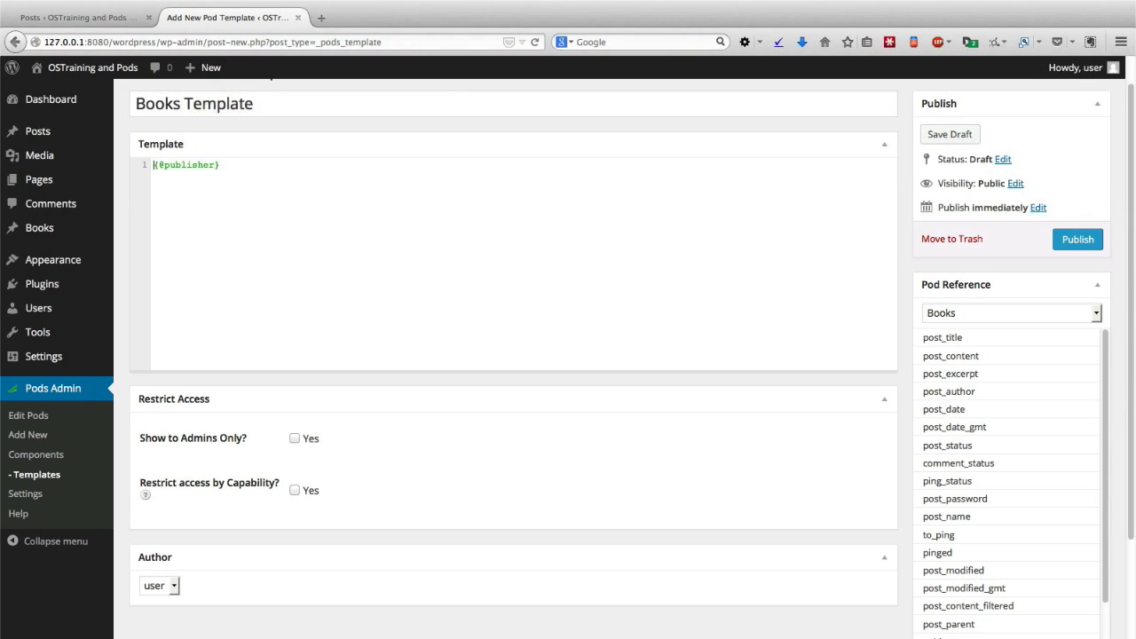
pyautogui.write('Publisher')
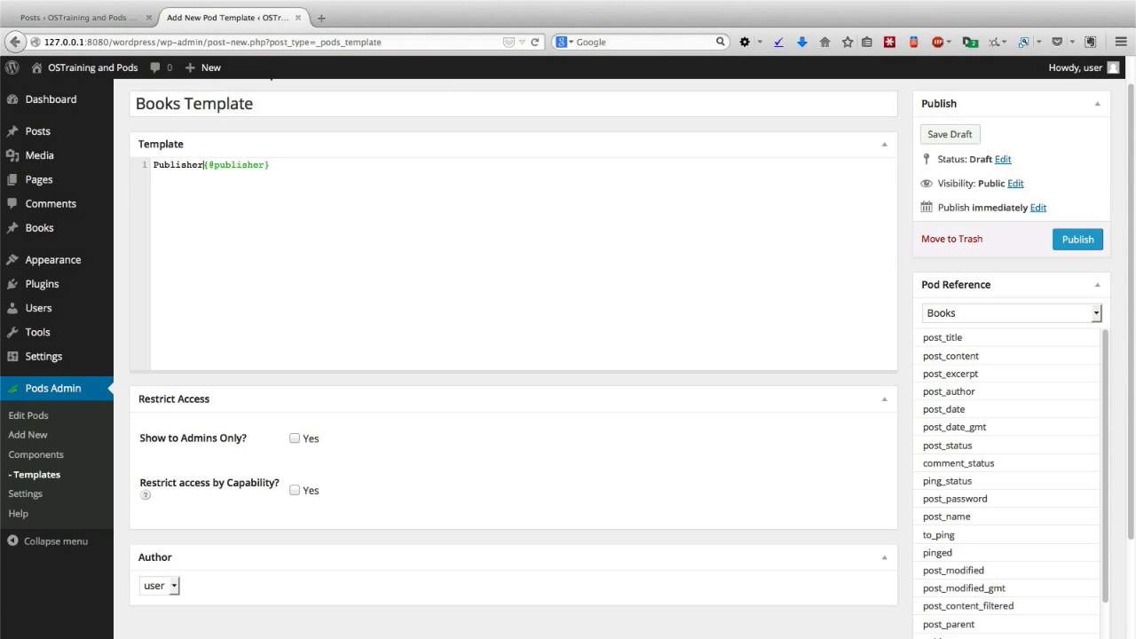
pyautogui.write(':')
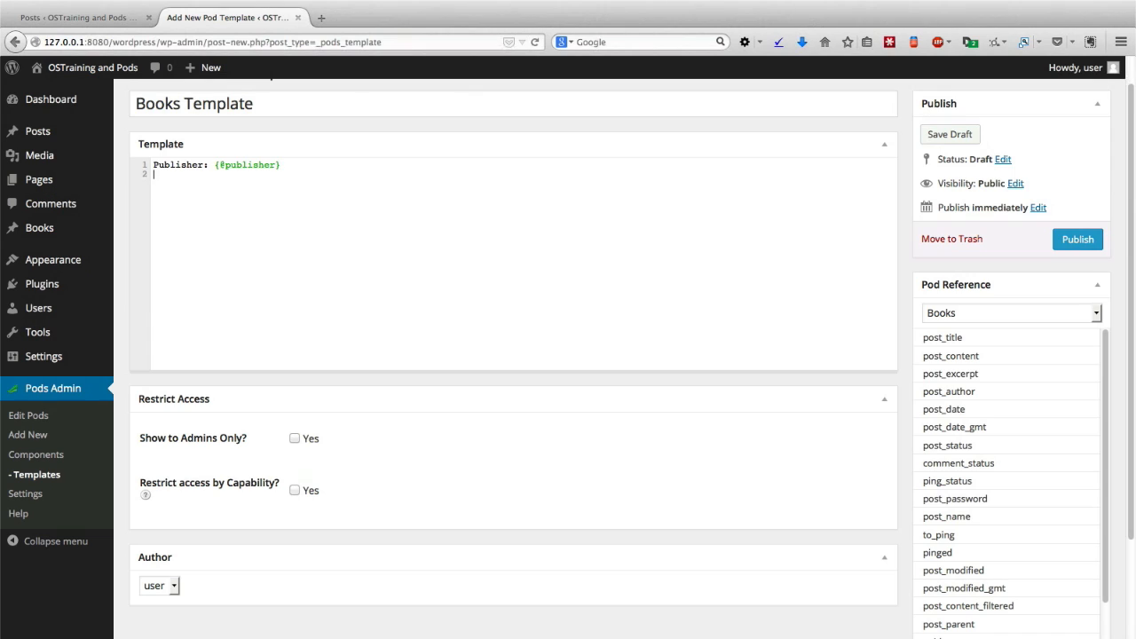
pyautogui.write('Publishing Date: {')
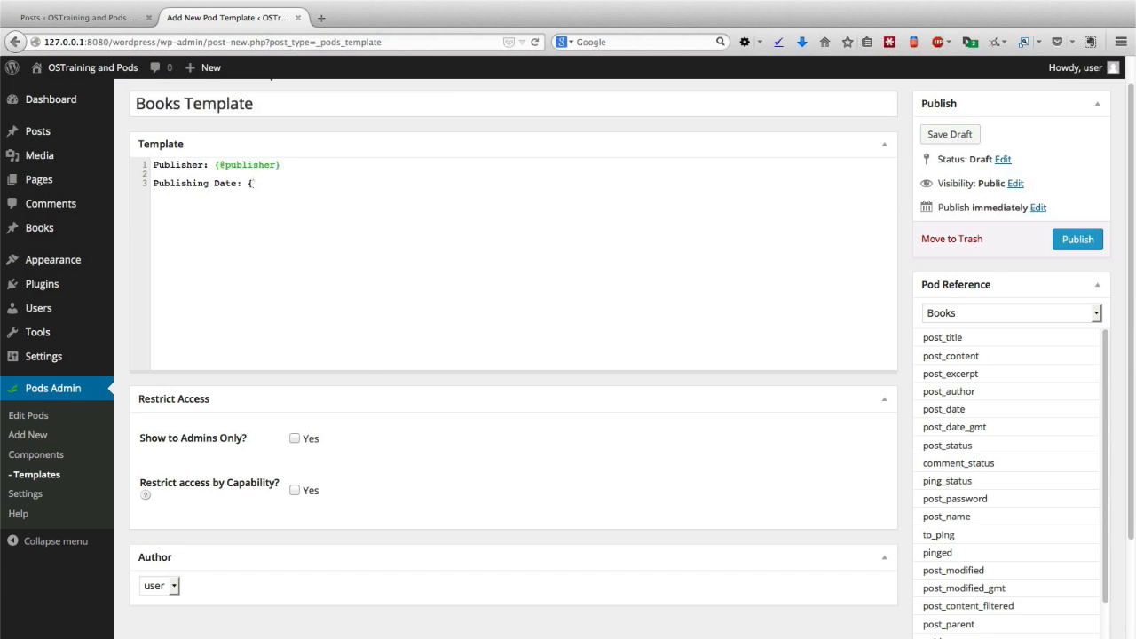
pyautogui.write('@')
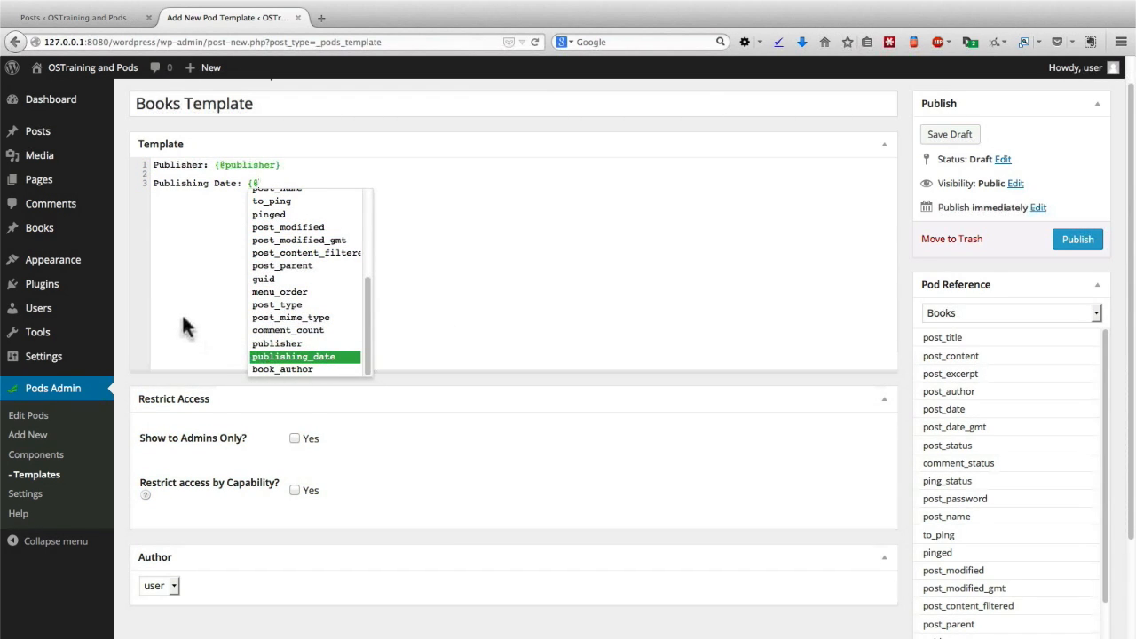
pyautogui.click(293, 355)
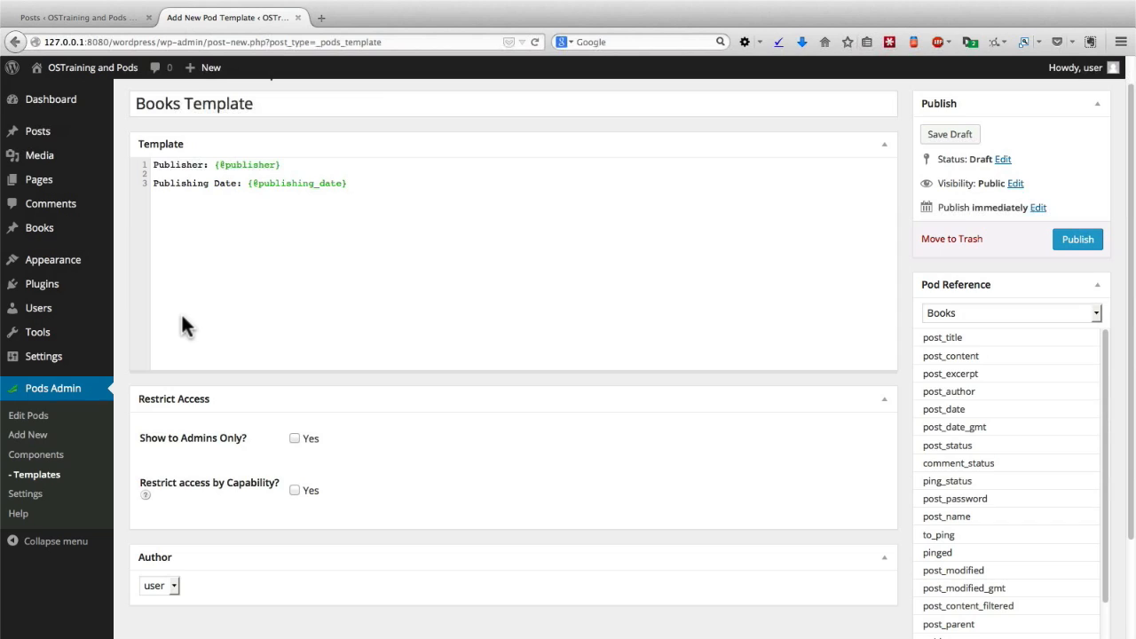
pyautogui.write('Aut')
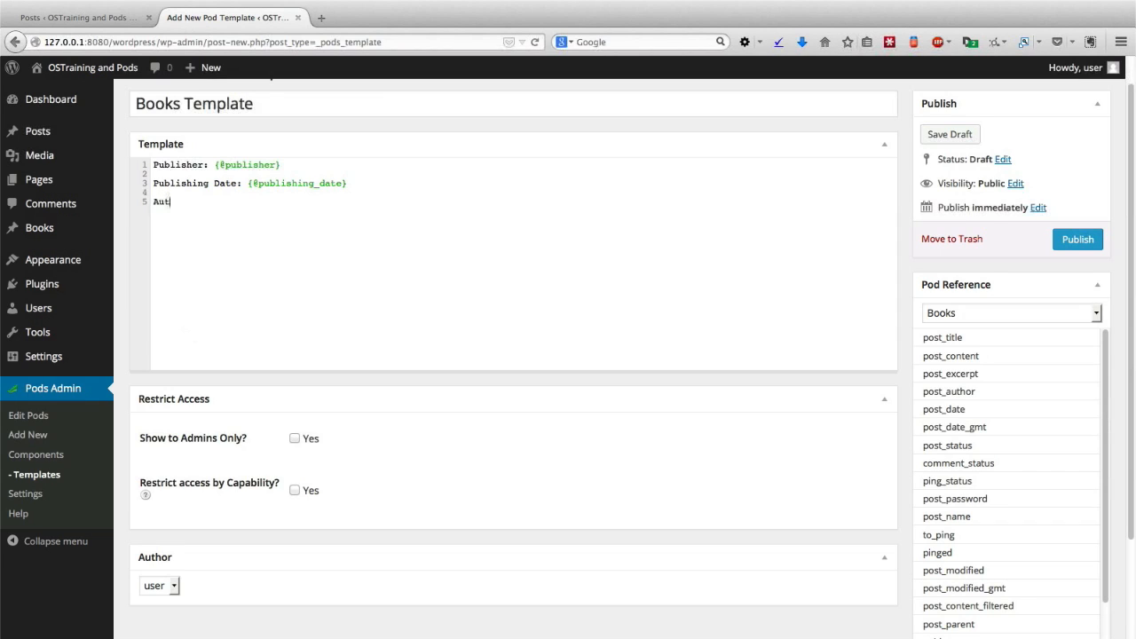
pyautogui.write('hor: {@book_author')
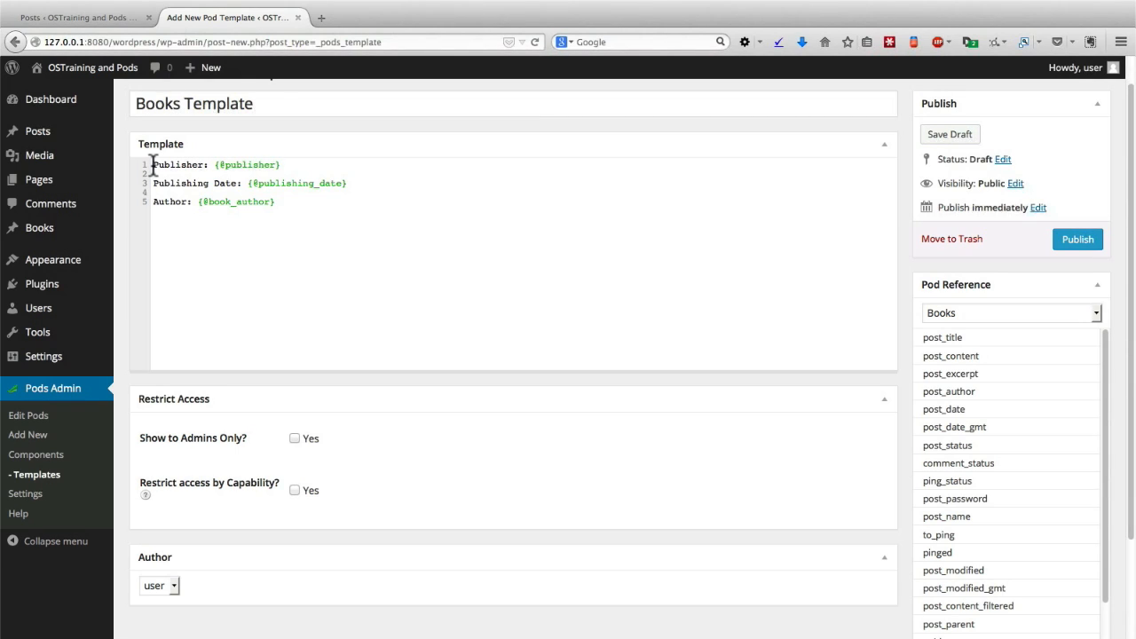
# Step: Wrap the Publisher, Publishing Date and Author lines in <p></p> and publish the template
pyautogui.write('<p>')
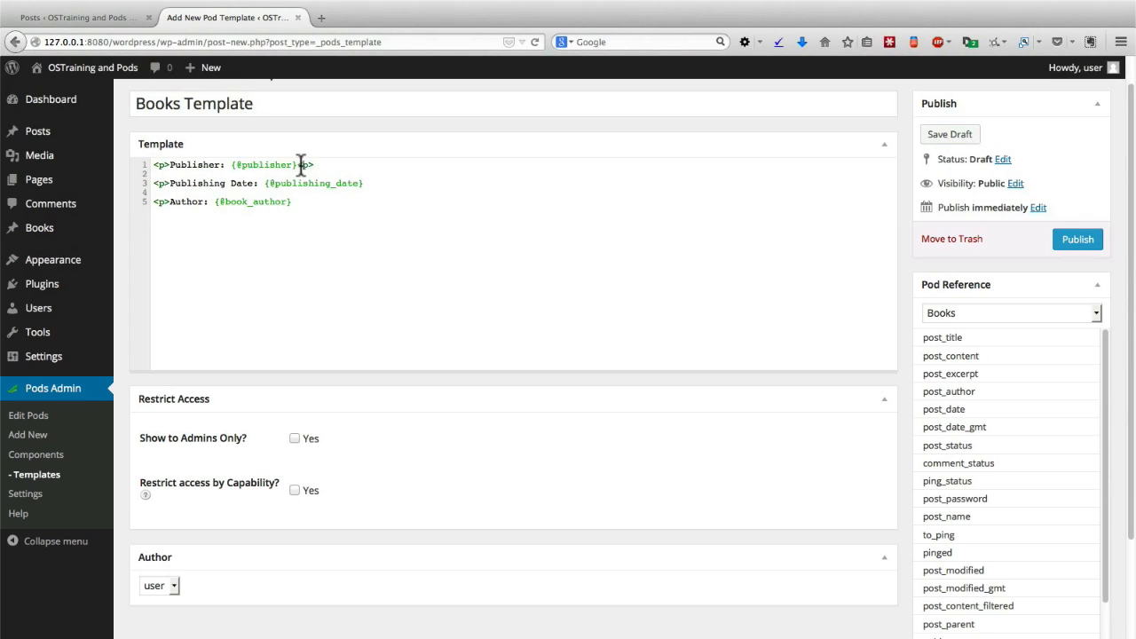
pyautogui.write('</p')
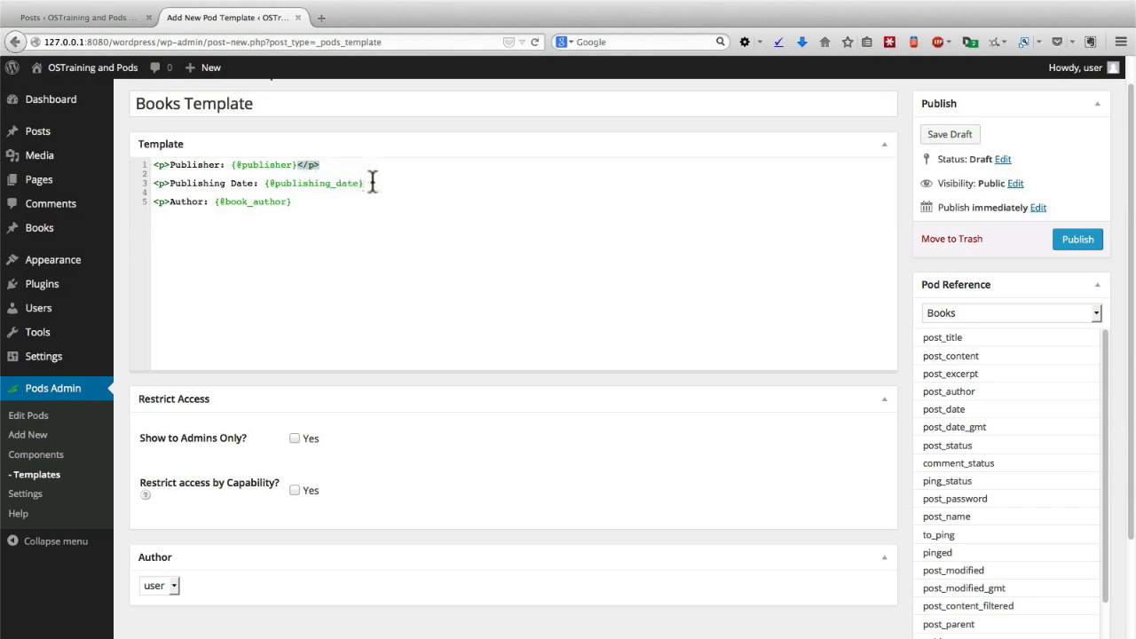
pyautogui.write('</p>')
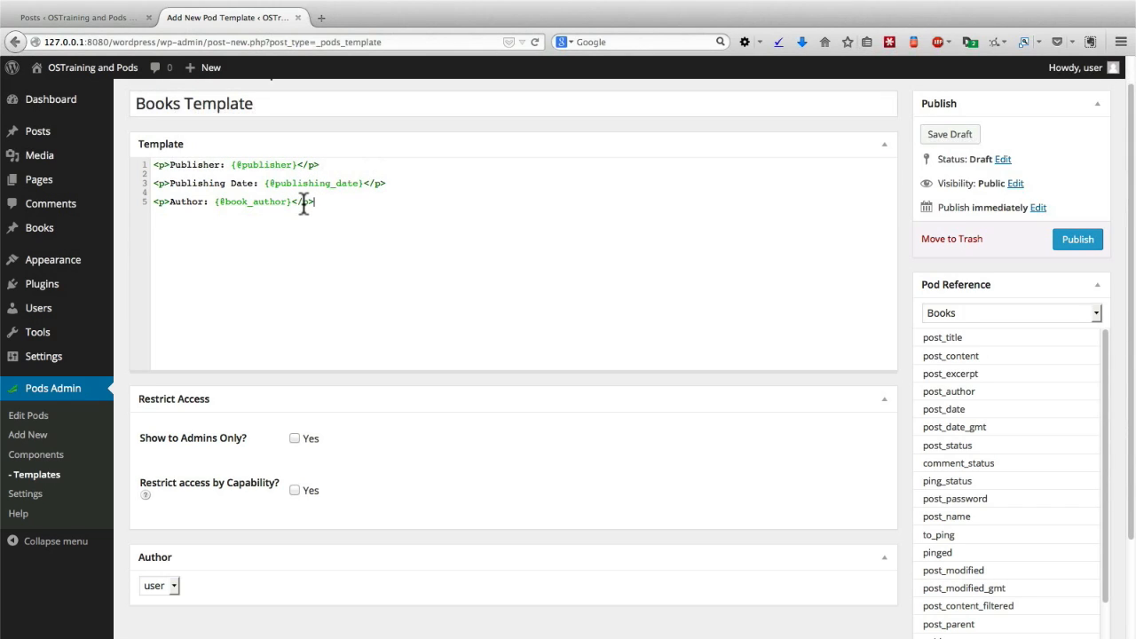
pyautogui.moveTo(386, 276)
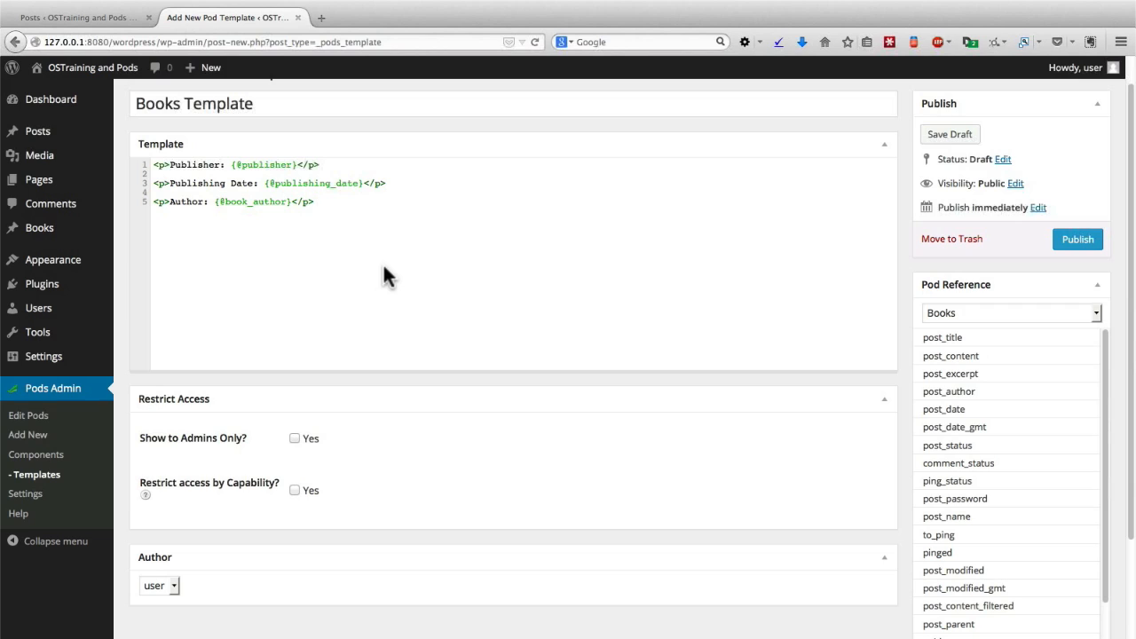
pyautogui.moveTo(781, 346)
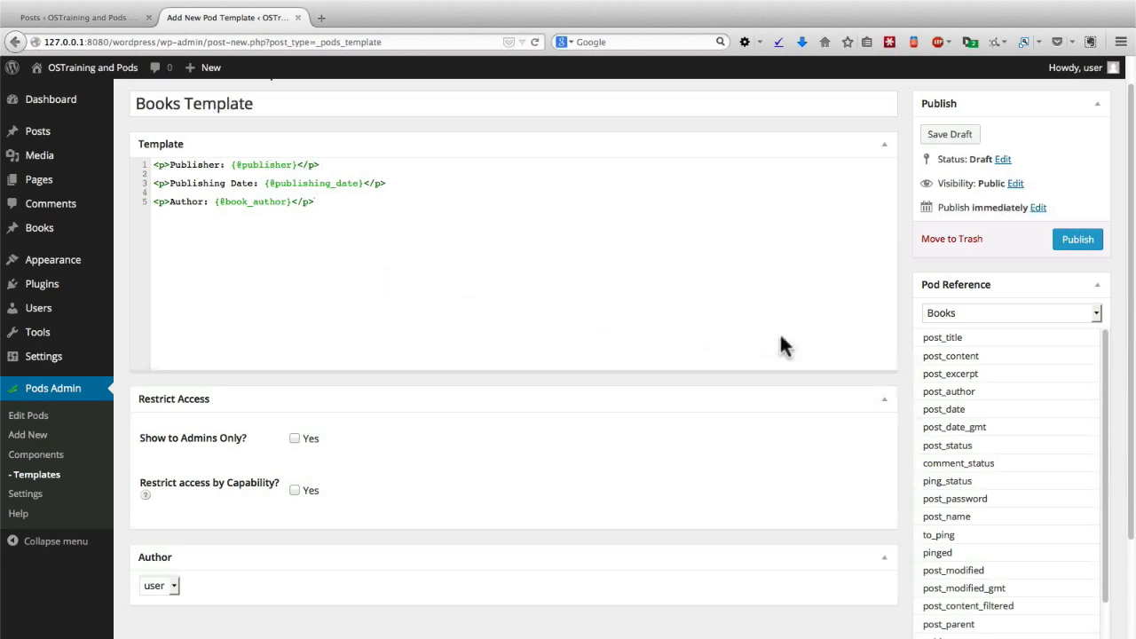
pyautogui.moveTo(957, 493)
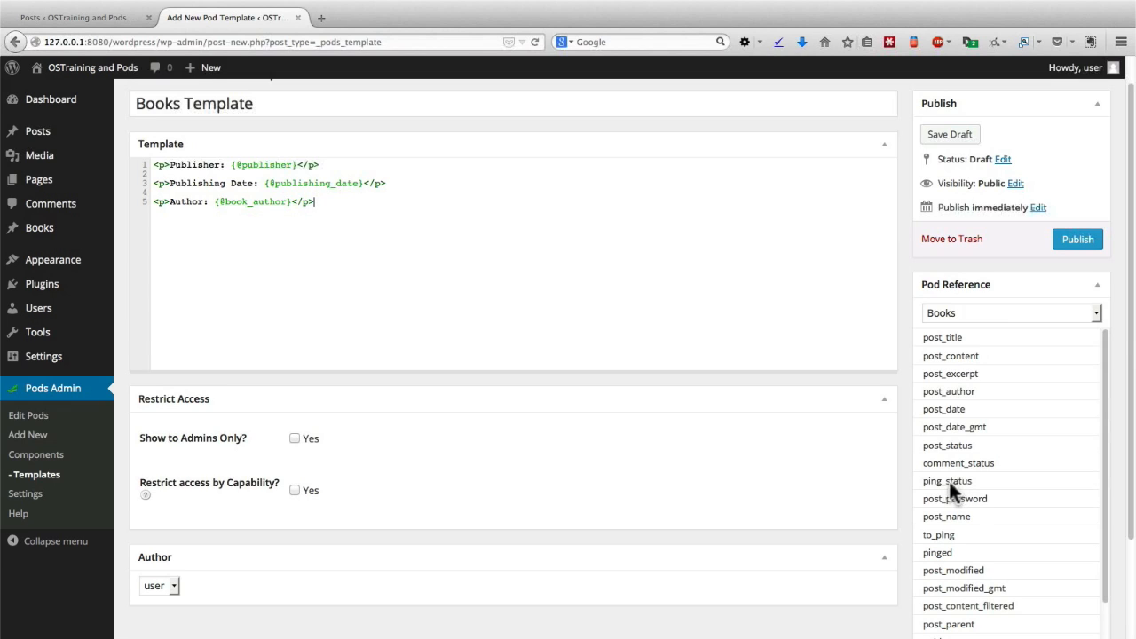
pyautogui.moveTo(1077, 240)
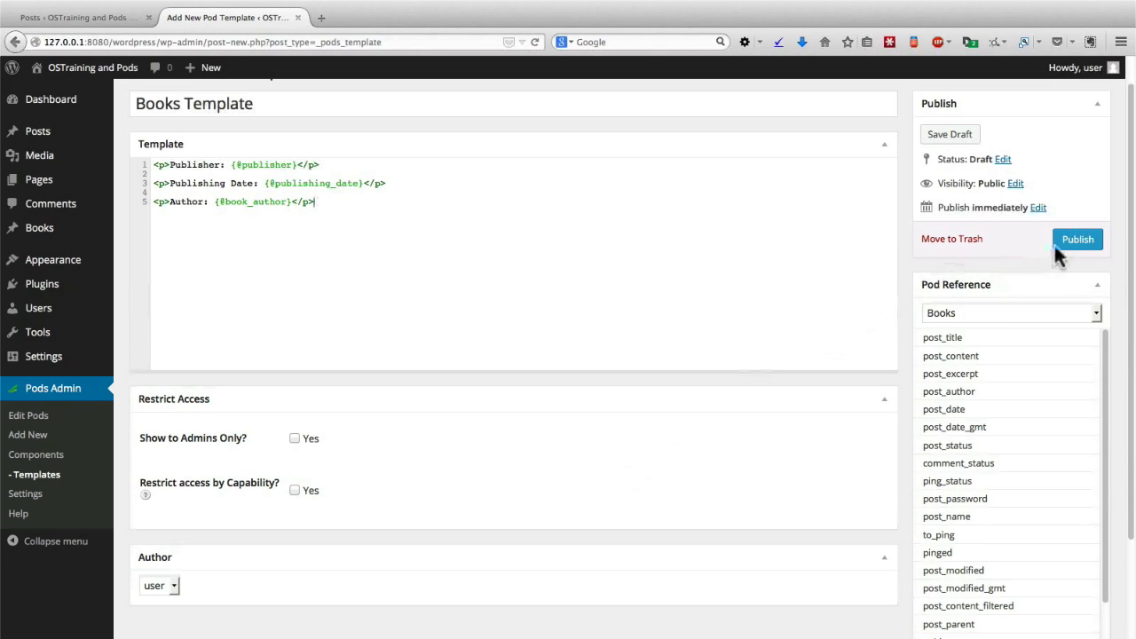
pyautogui.moveTo(1066, 251)
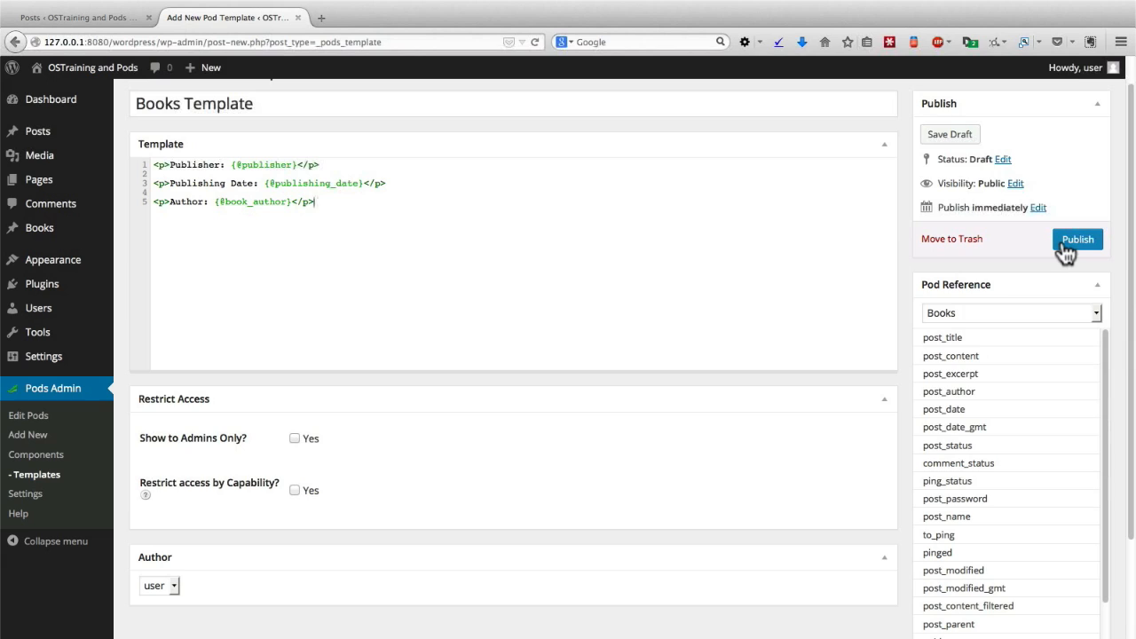
pyautogui.click(1077, 240)
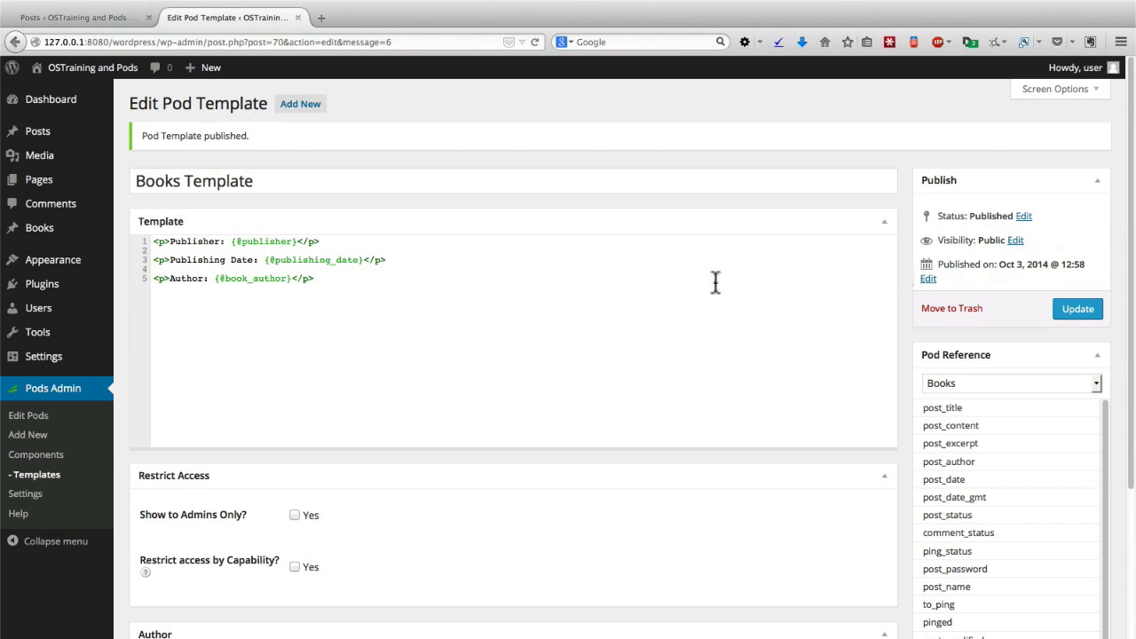
# Step: Go to Pods Admin > Edit Pods to list the managed pods
pyautogui.click(28, 415)
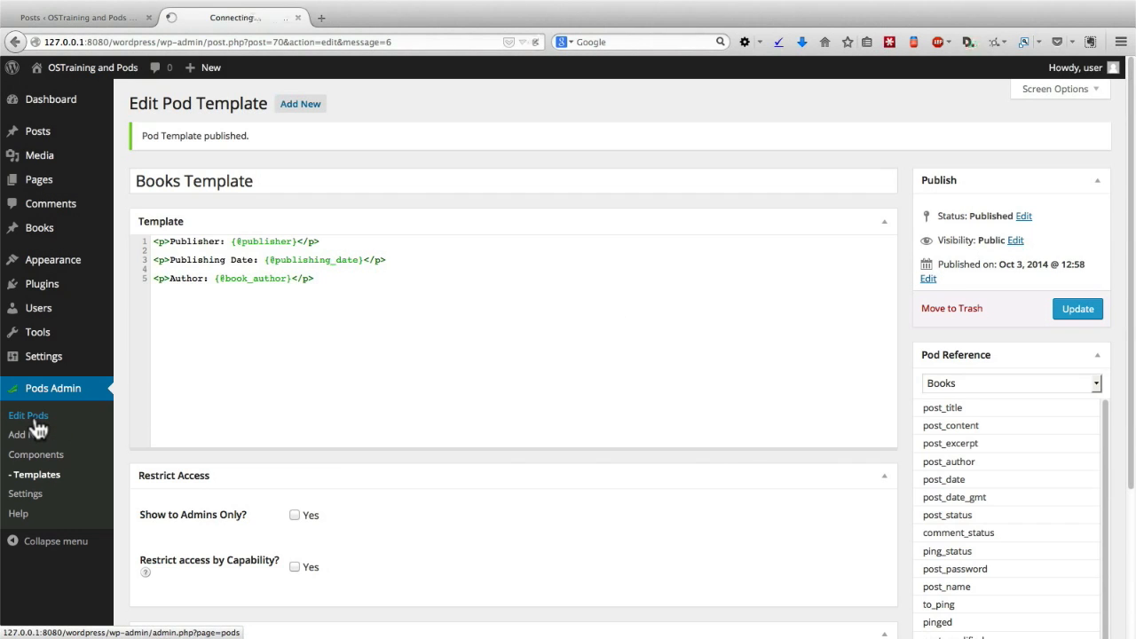
pyautogui.click(29, 414)
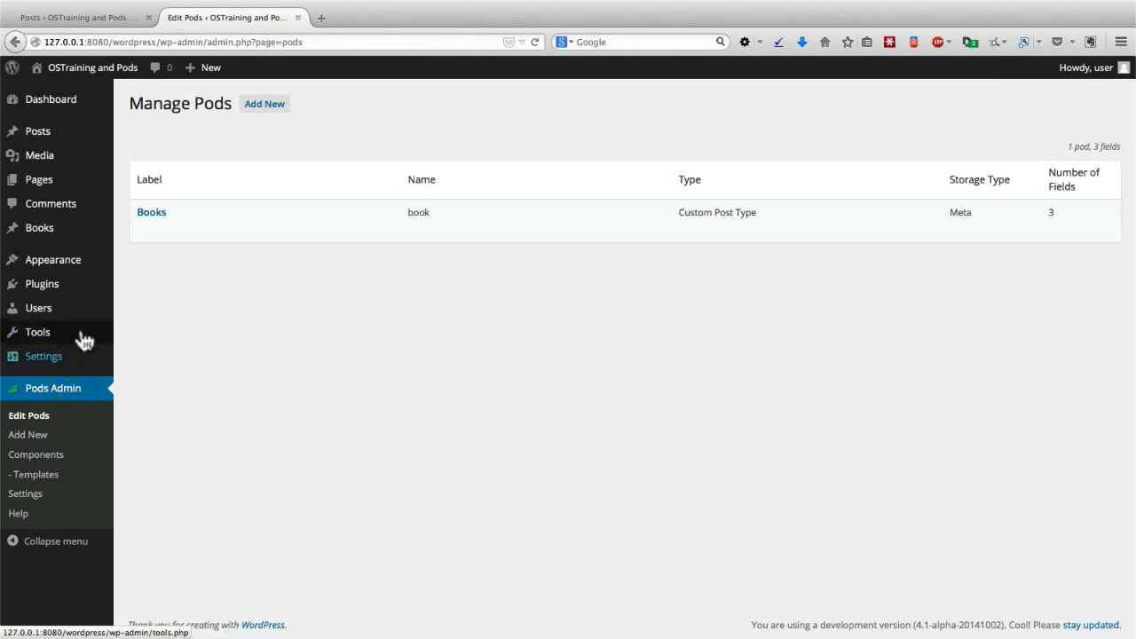
pyautogui.moveTo(151, 212)
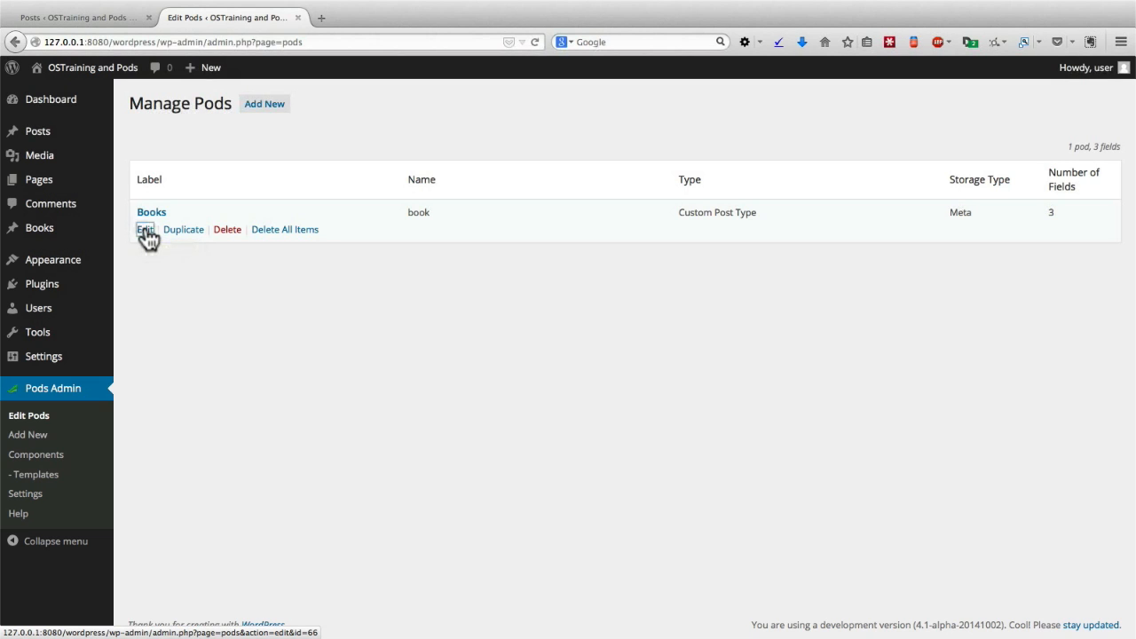
# Step: Edit the Books pod and show its Frontier Auto Template Options
pyautogui.click(145, 230)
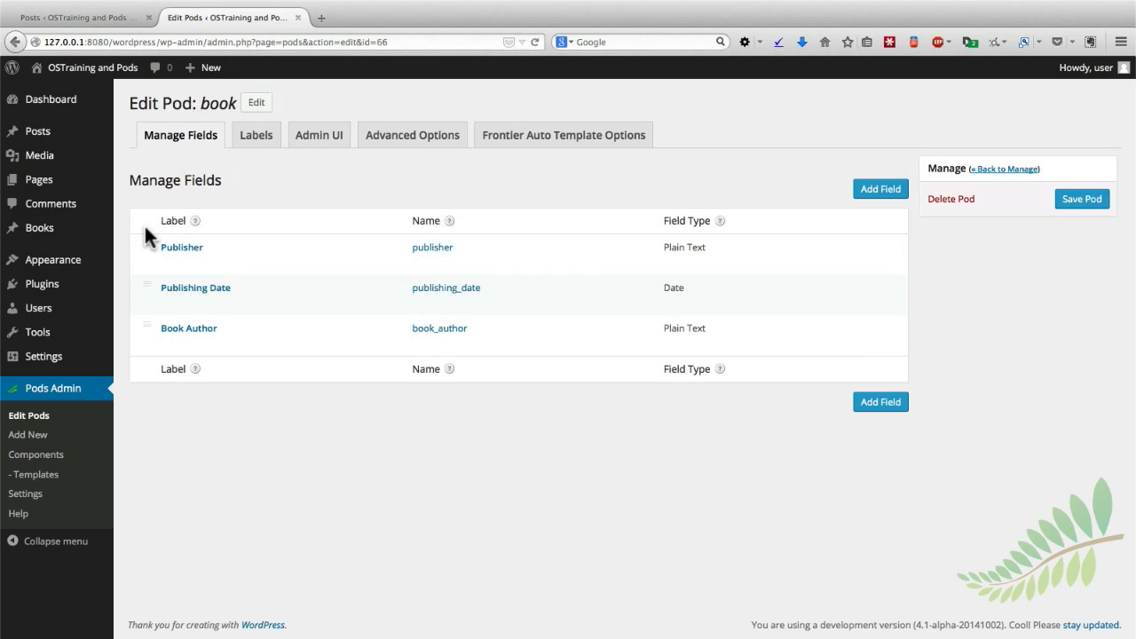
pyautogui.moveTo(426, 203)
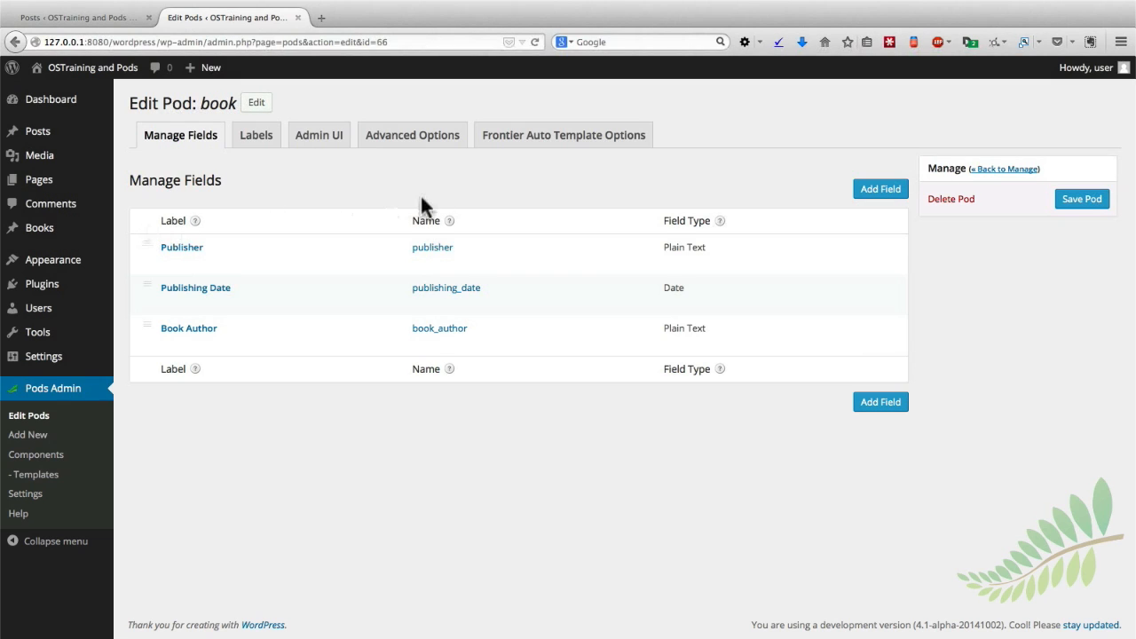
pyautogui.moveTo(479, 191)
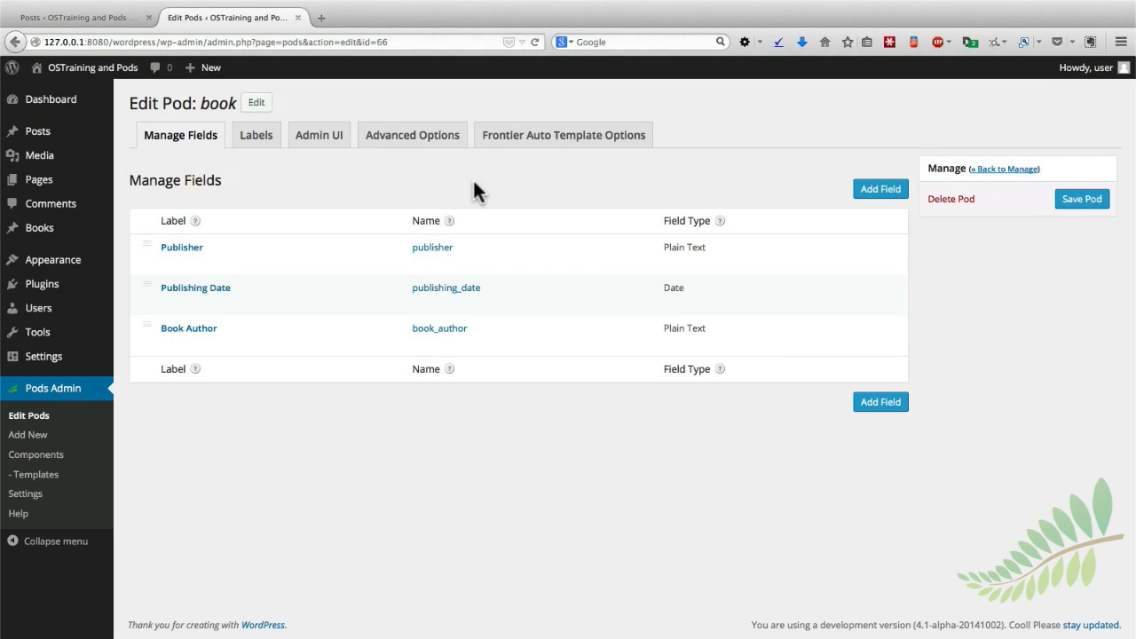
pyautogui.moveTo(519, 146)
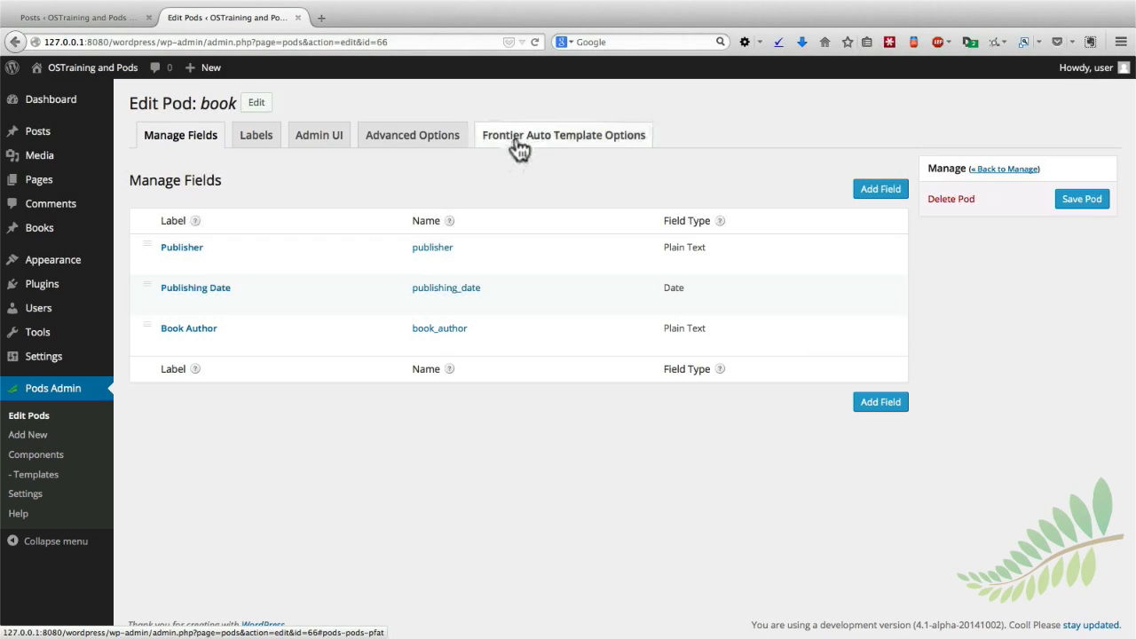
pyautogui.moveTo(524, 147)
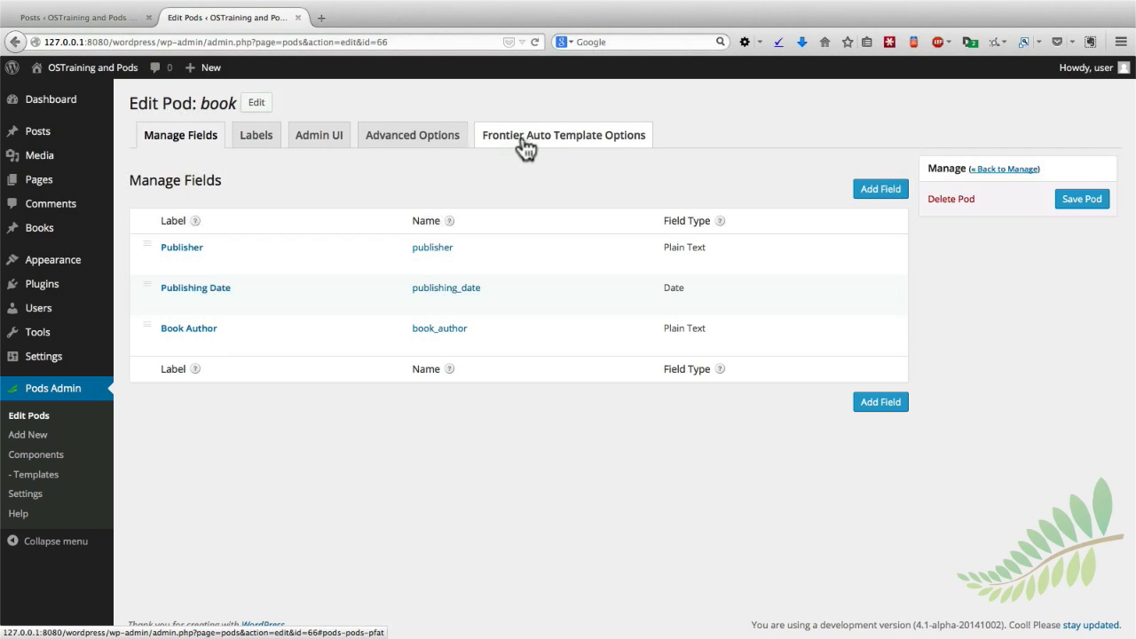
pyautogui.click(563, 135)
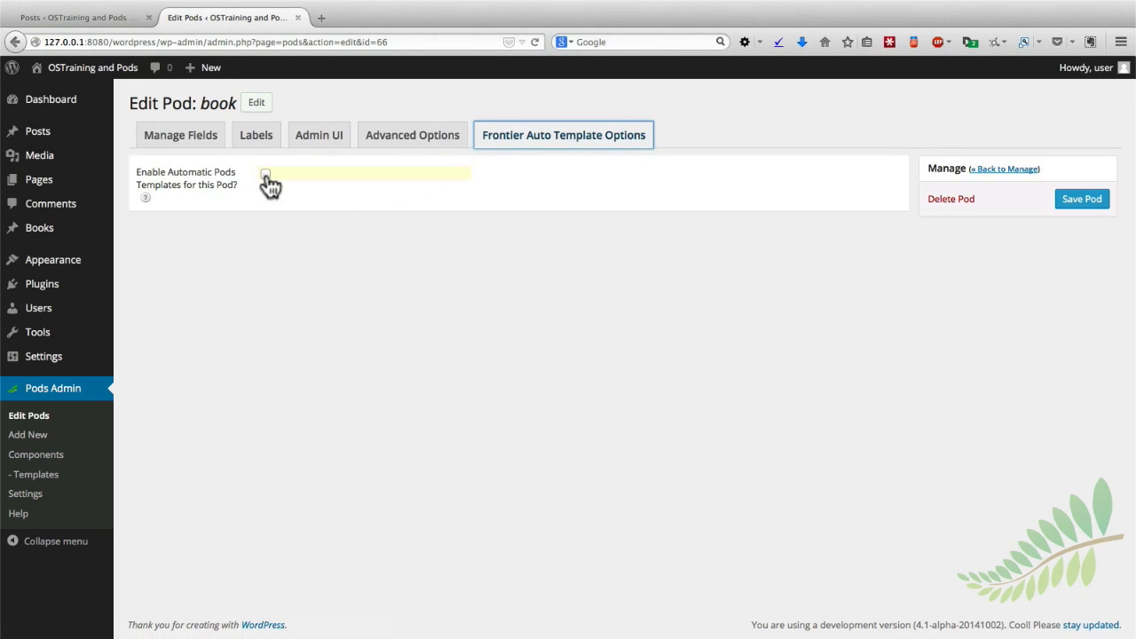
# Step: Enable automatic templates using 'Books Template' for single item view, placed After, and save the pod
pyautogui.click(265, 174)
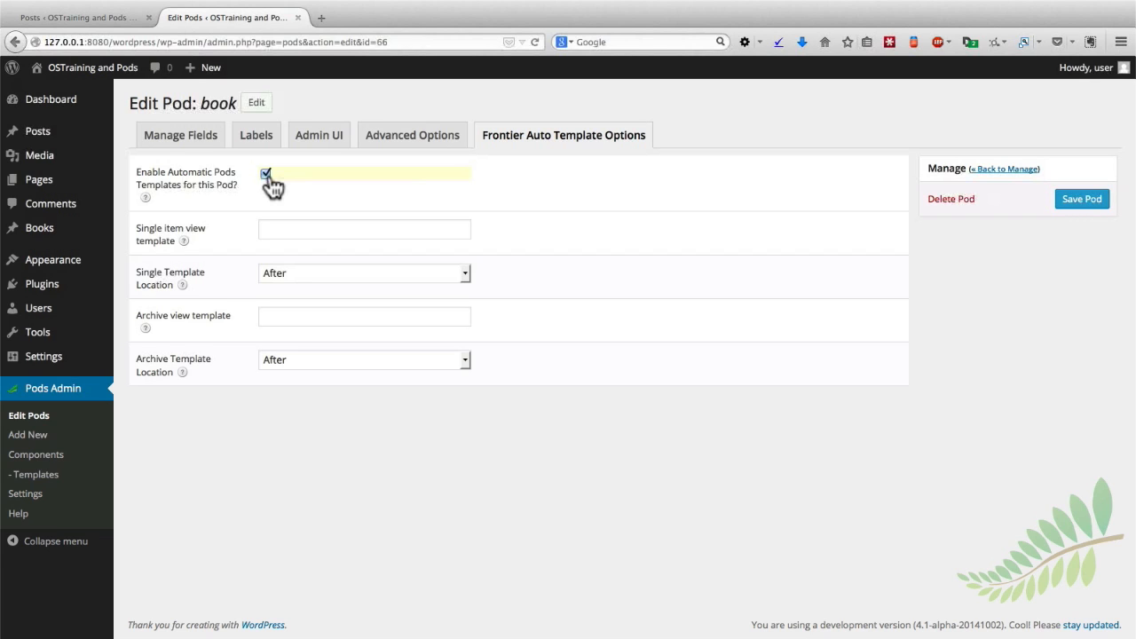
pyautogui.click(363, 229)
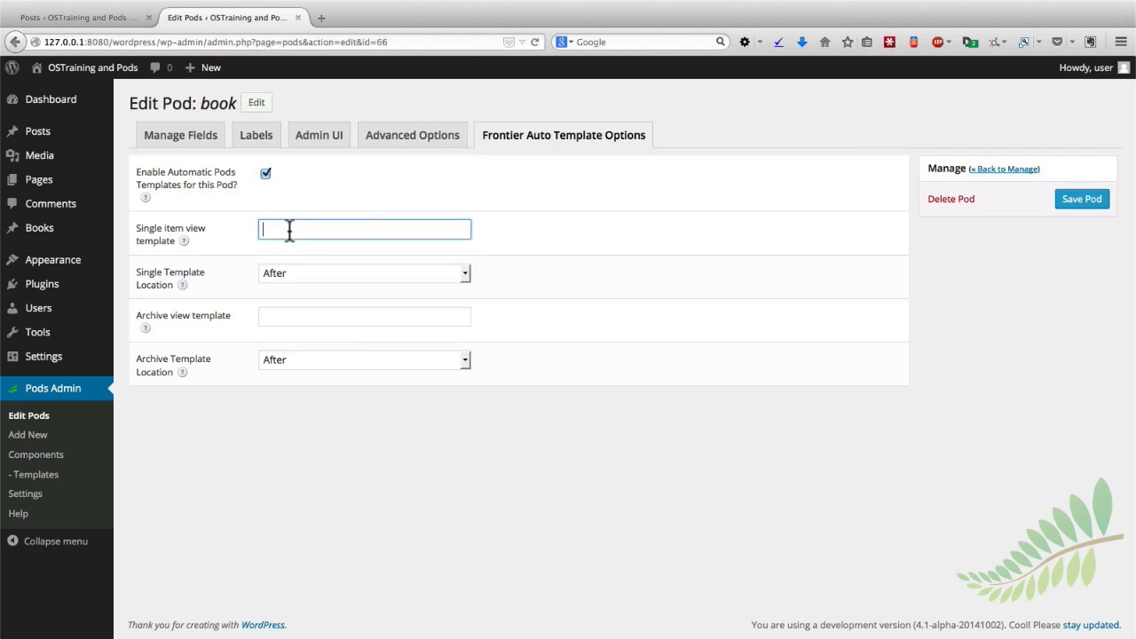
pyautogui.write('Books')
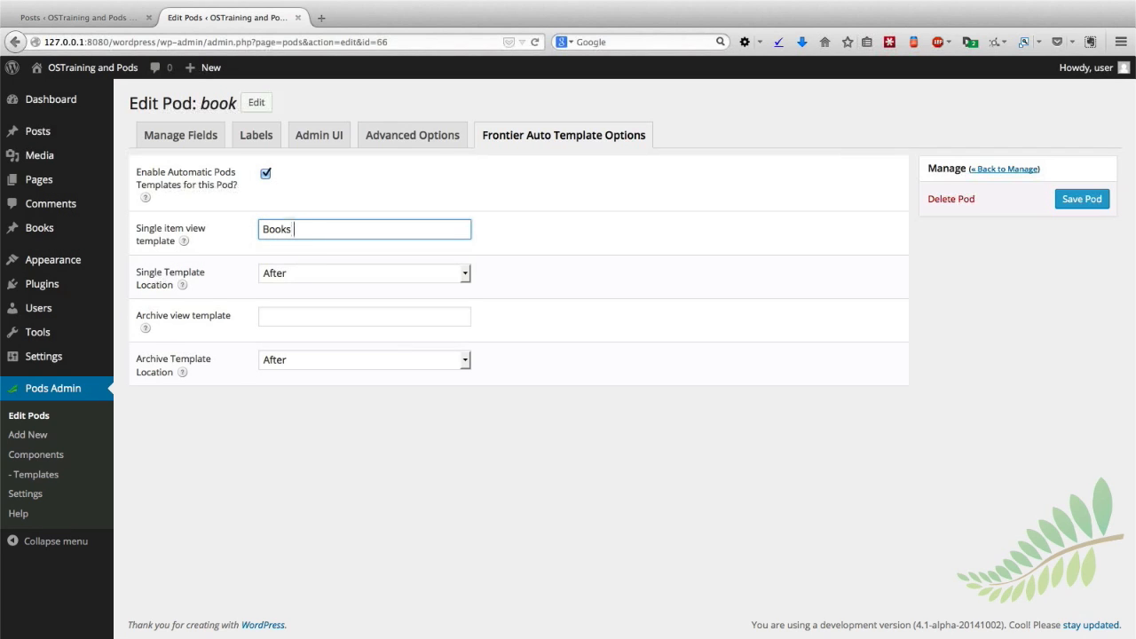
pyautogui.write('Template')
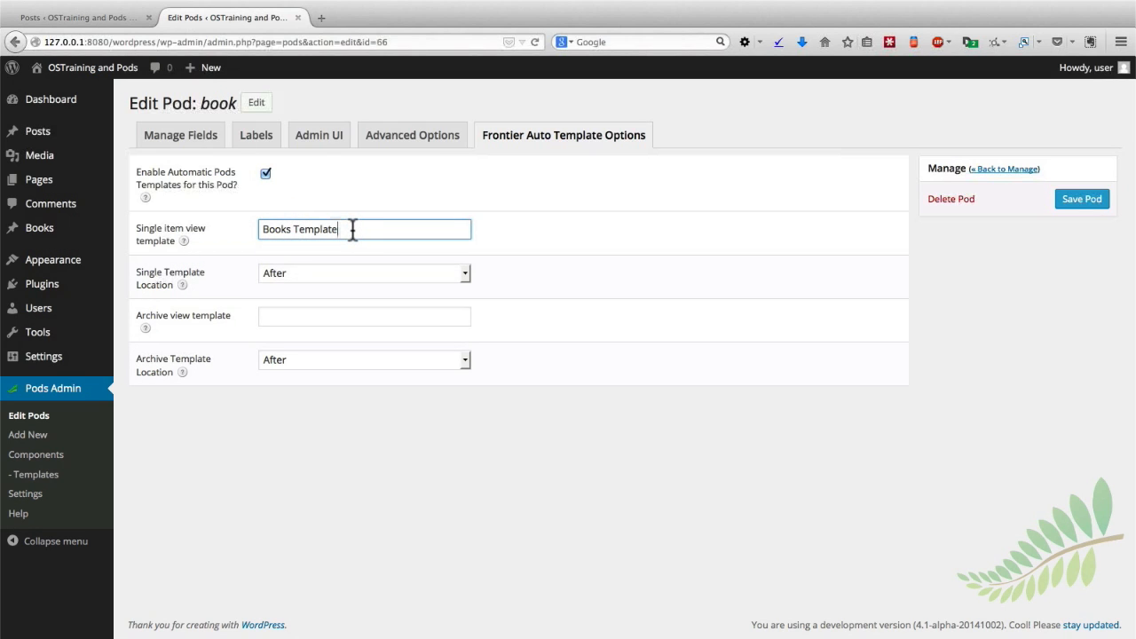
pyautogui.moveTo(373, 293)
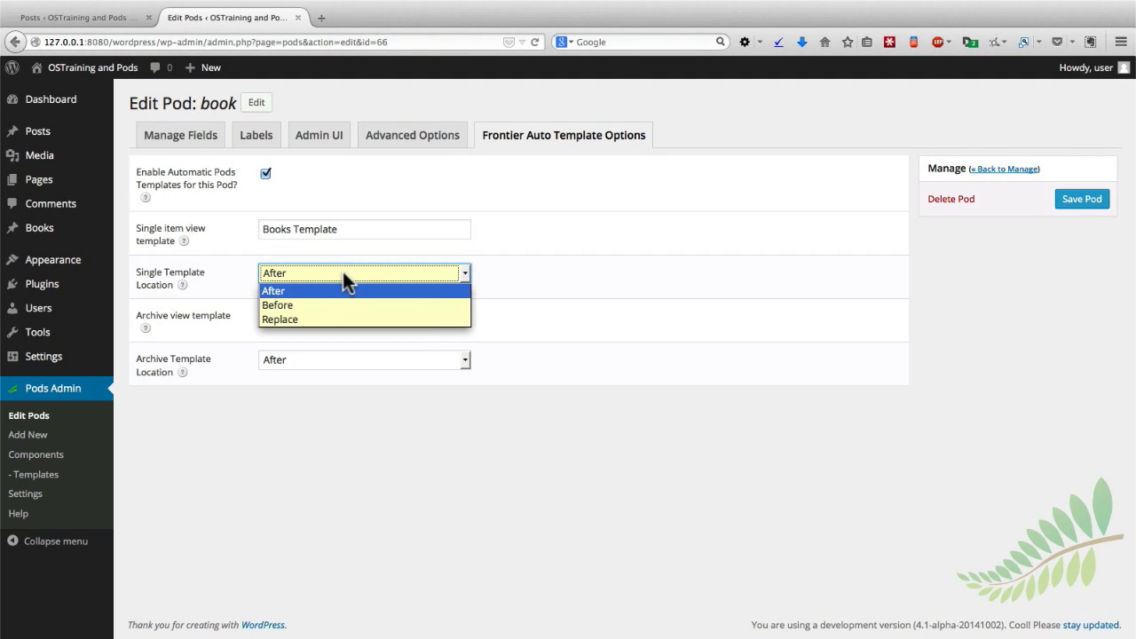
pyautogui.moveTo(302, 297)
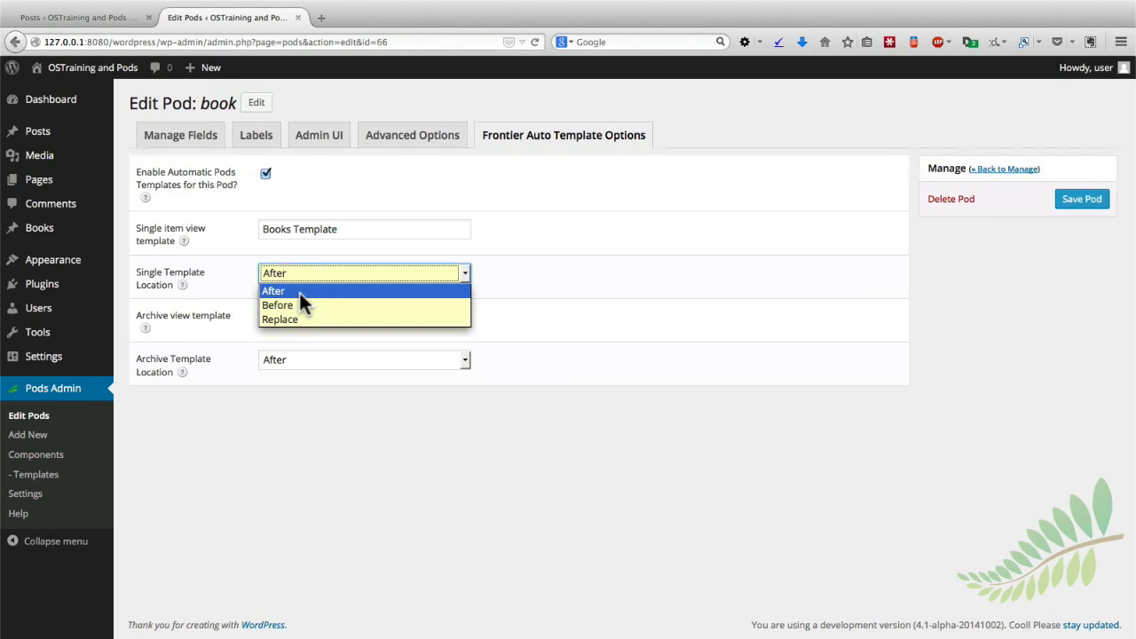
pyautogui.moveTo(286, 293)
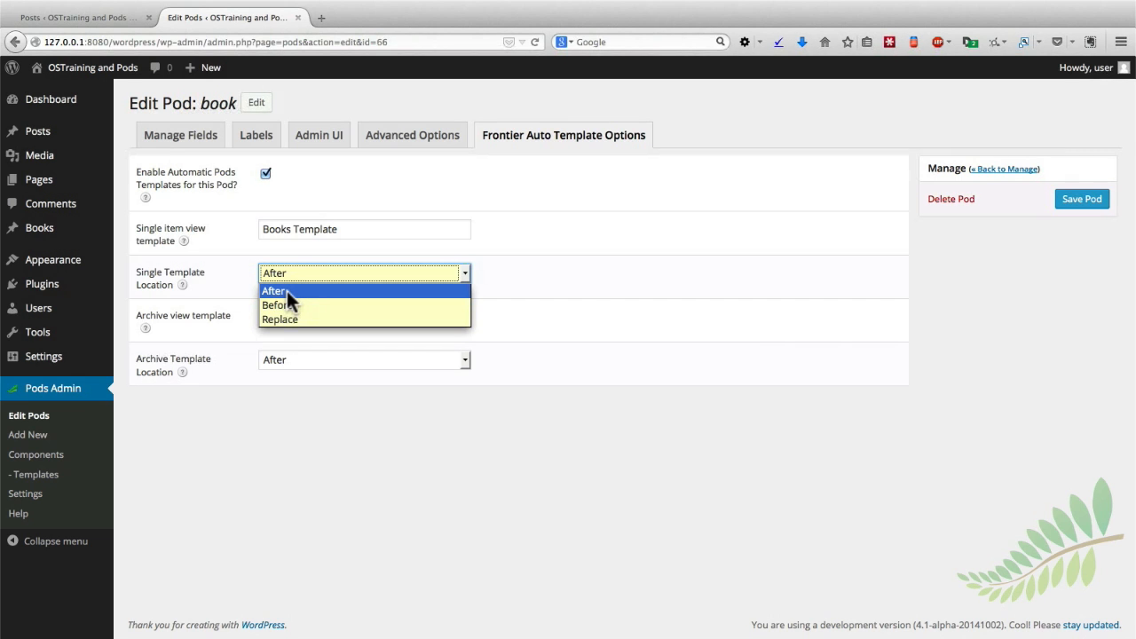
pyautogui.click(273, 291)
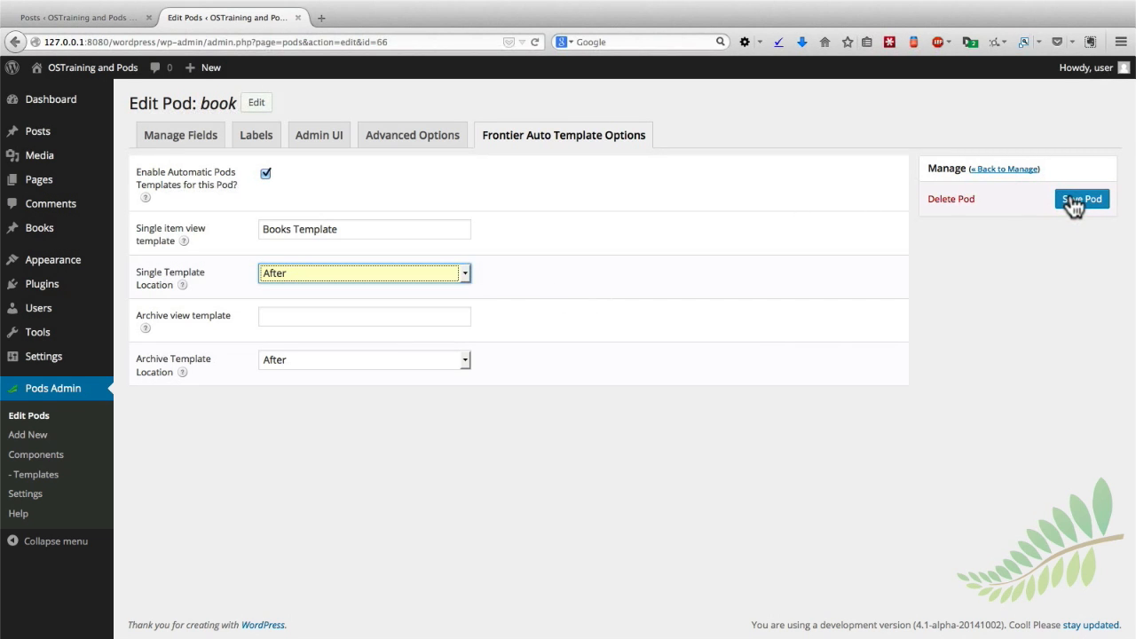
pyautogui.click(1081, 198)
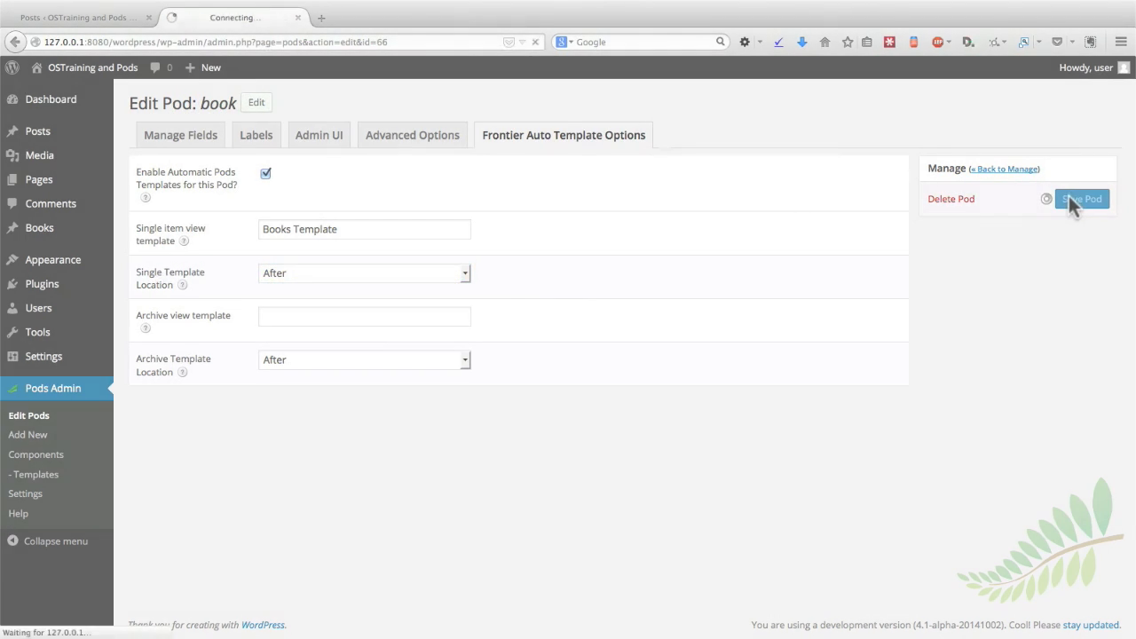